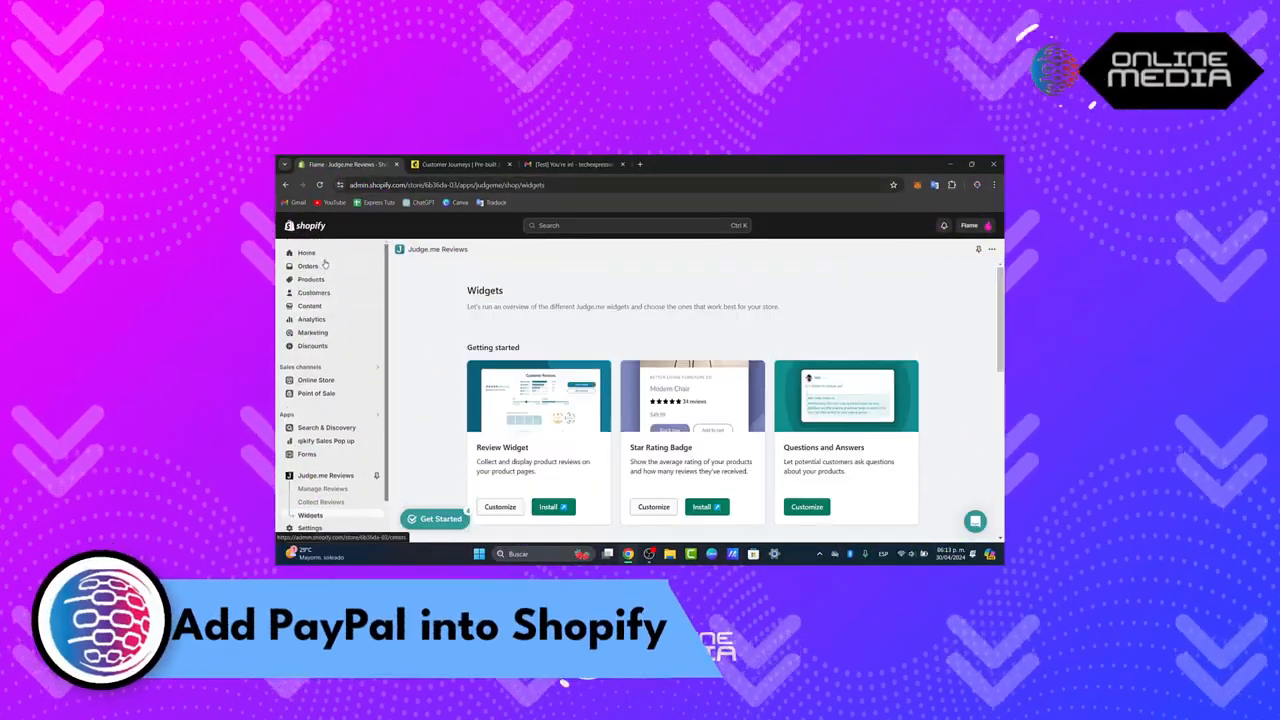
Return to the Flame store's admin home and bring up PayPal in a new tab
click(306, 252)
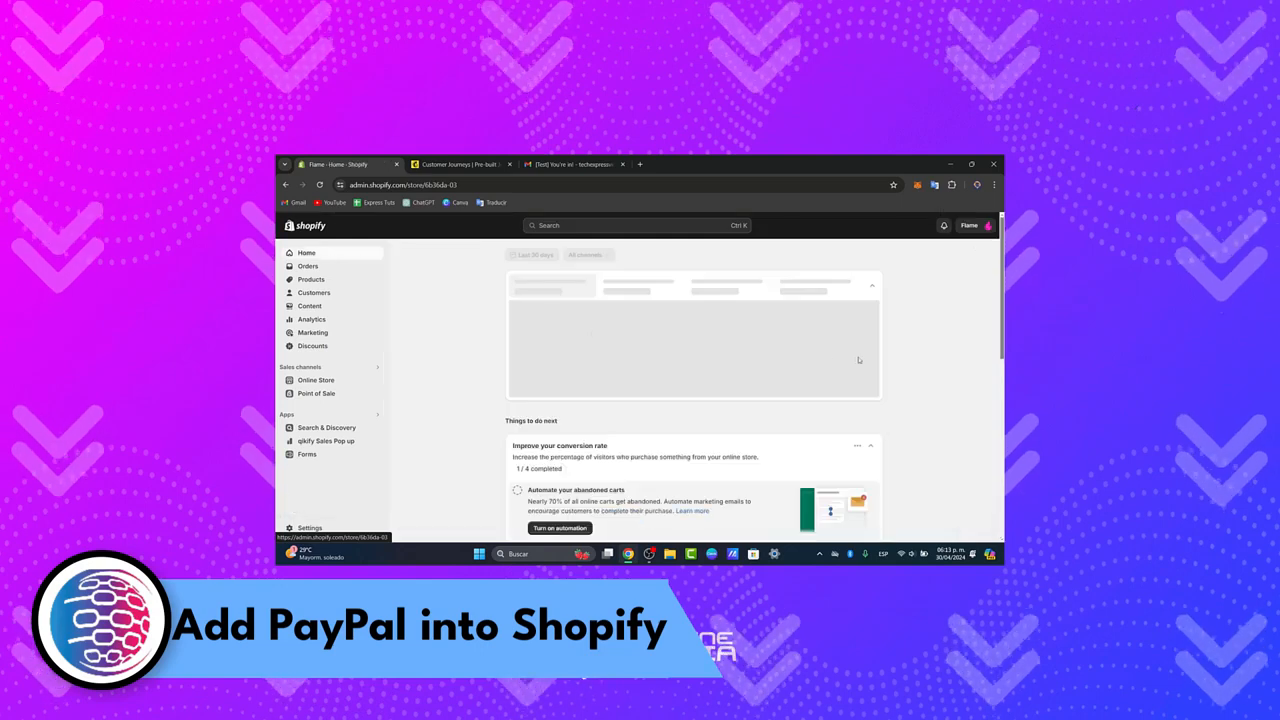
mouse_move(844, 360)
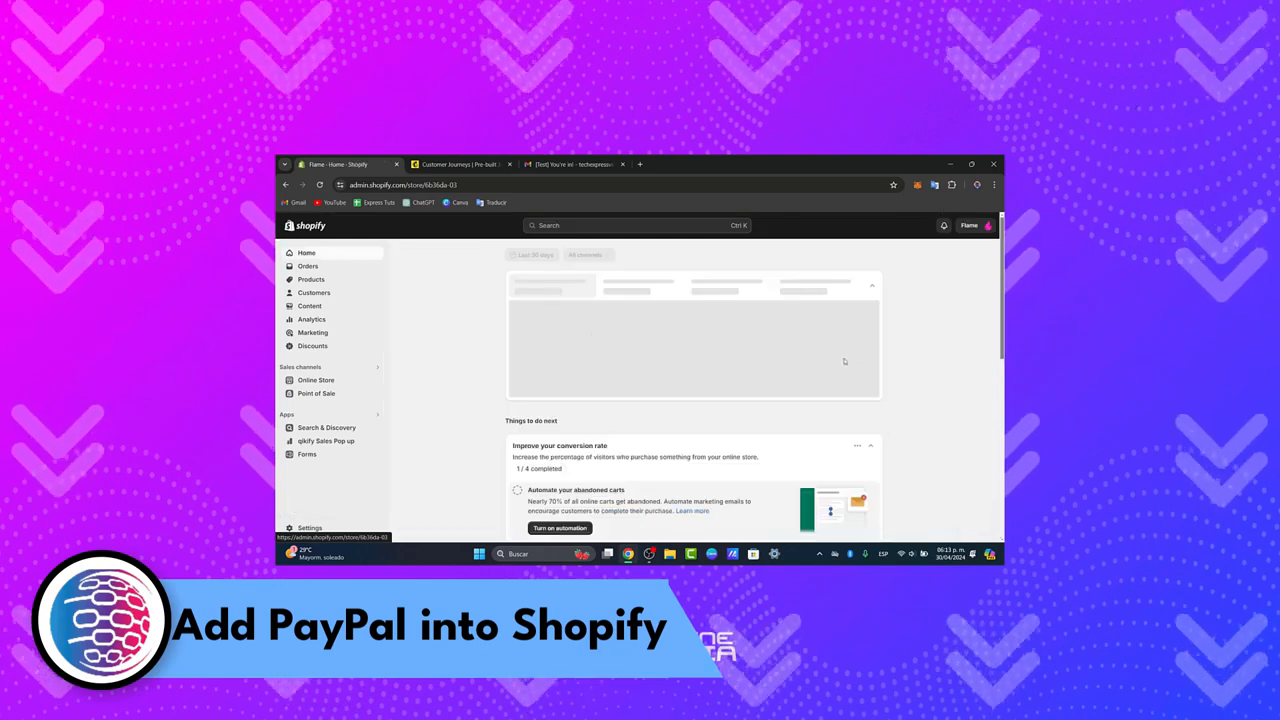
click(460, 164)
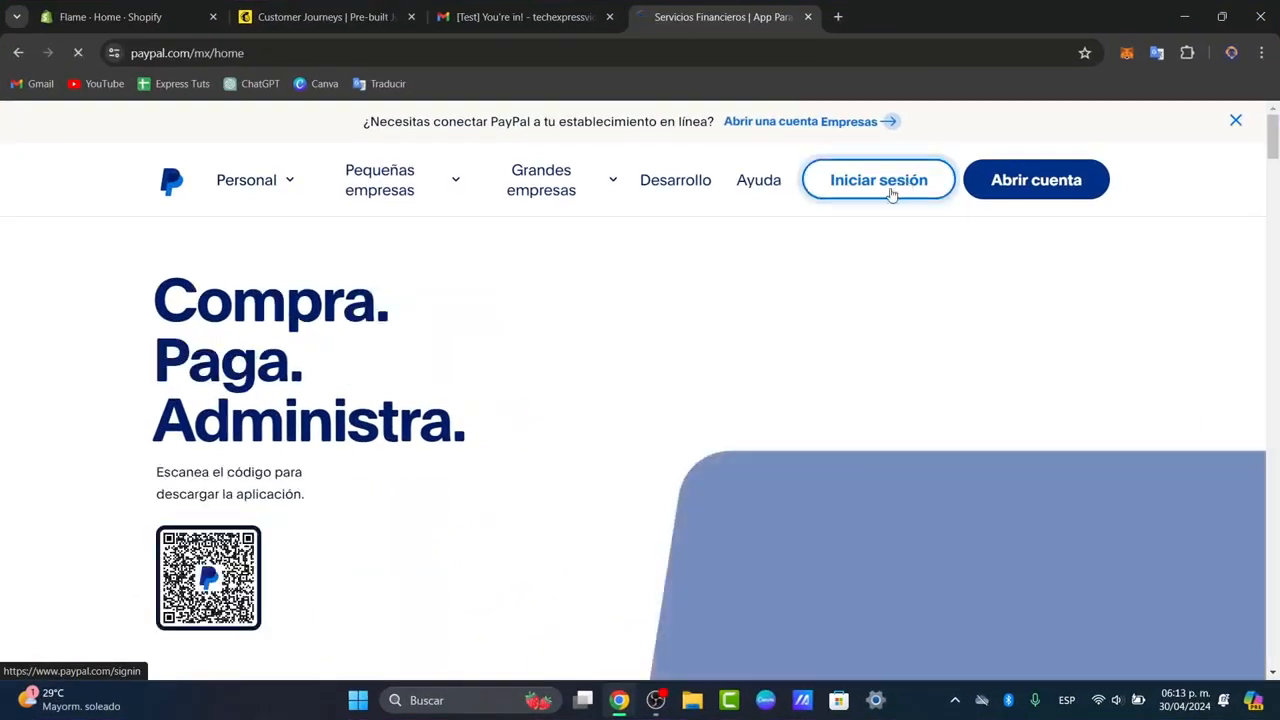
Sign in to PayPal with email and password to reach the account dashboard
click(878, 180)
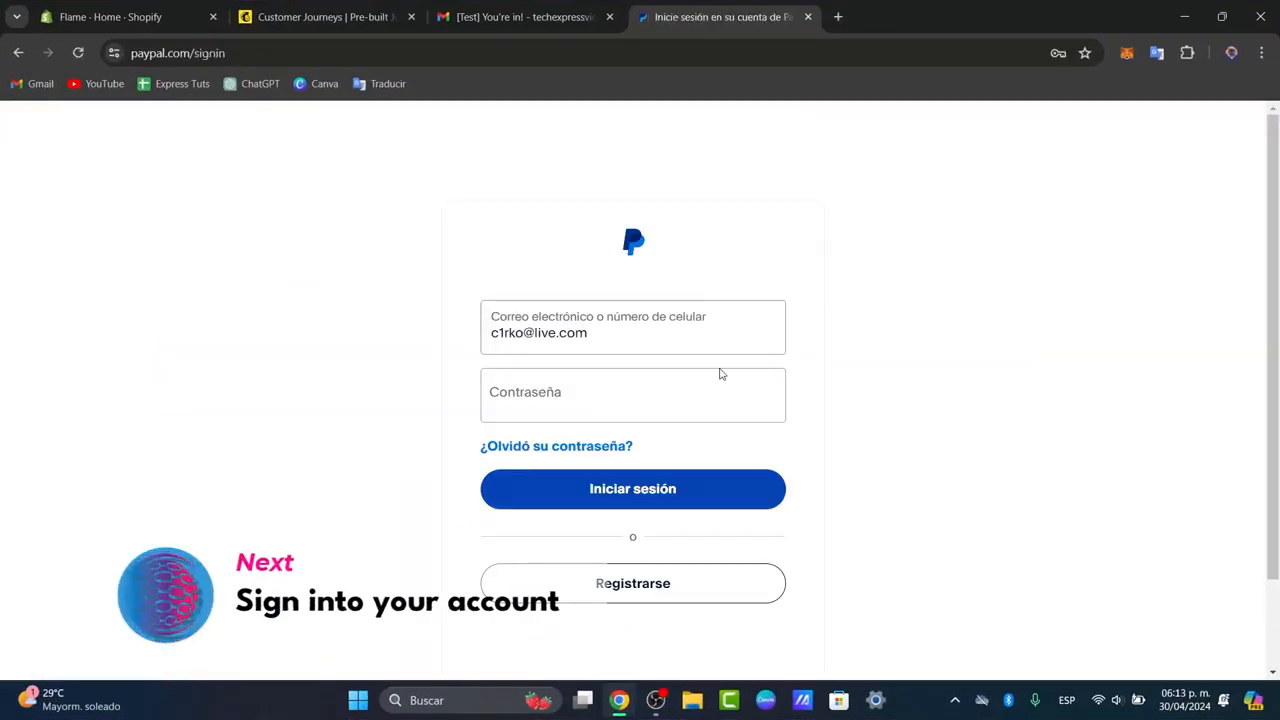
click(632, 488)
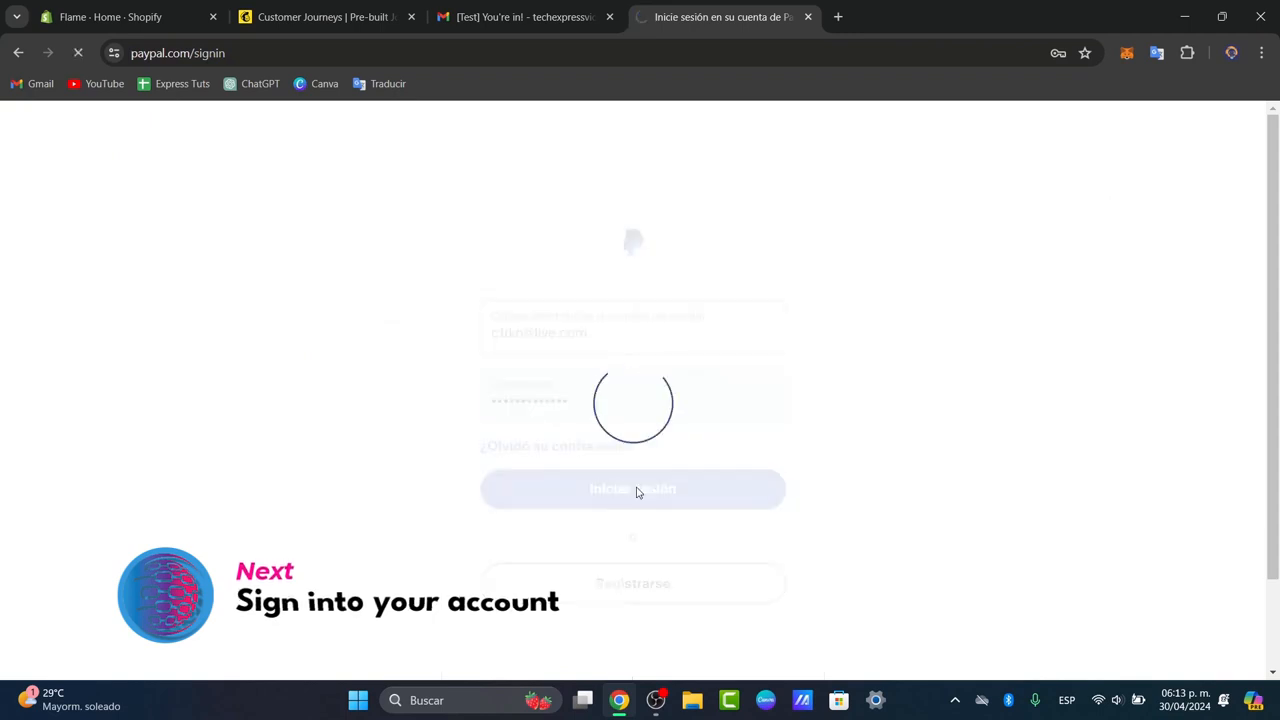
click(632, 488)
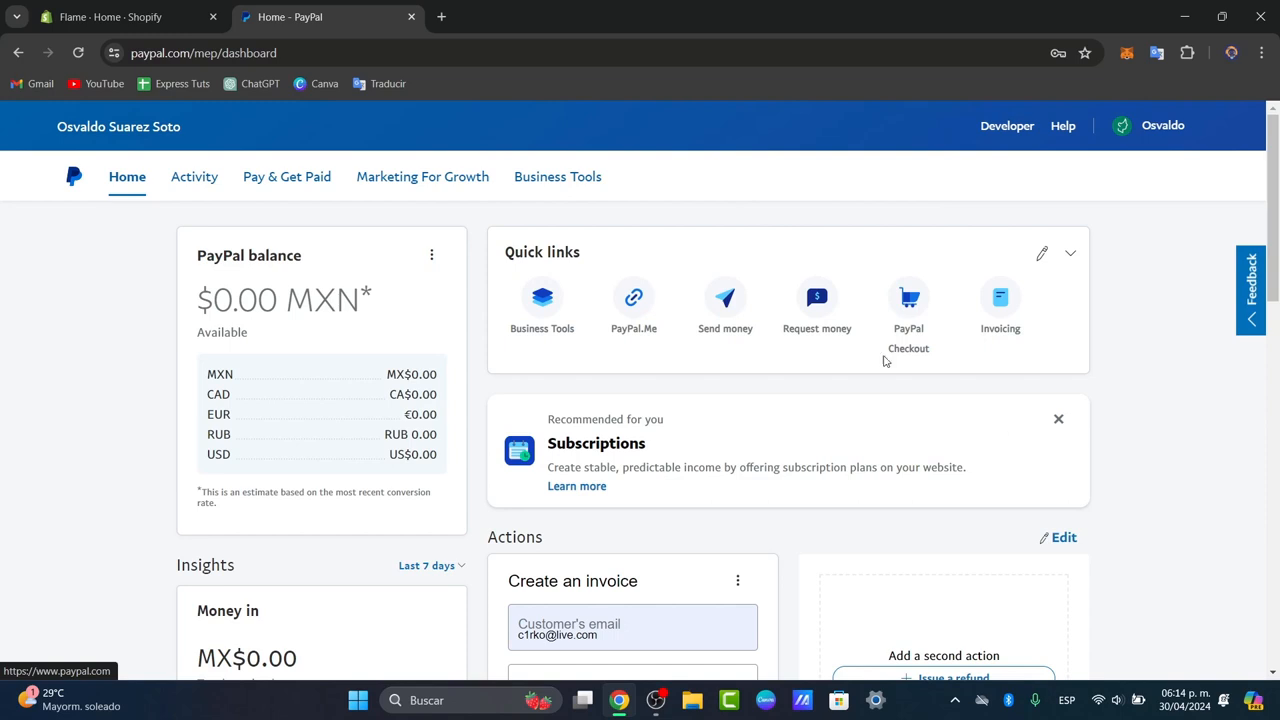
mouse_move(446, 108)
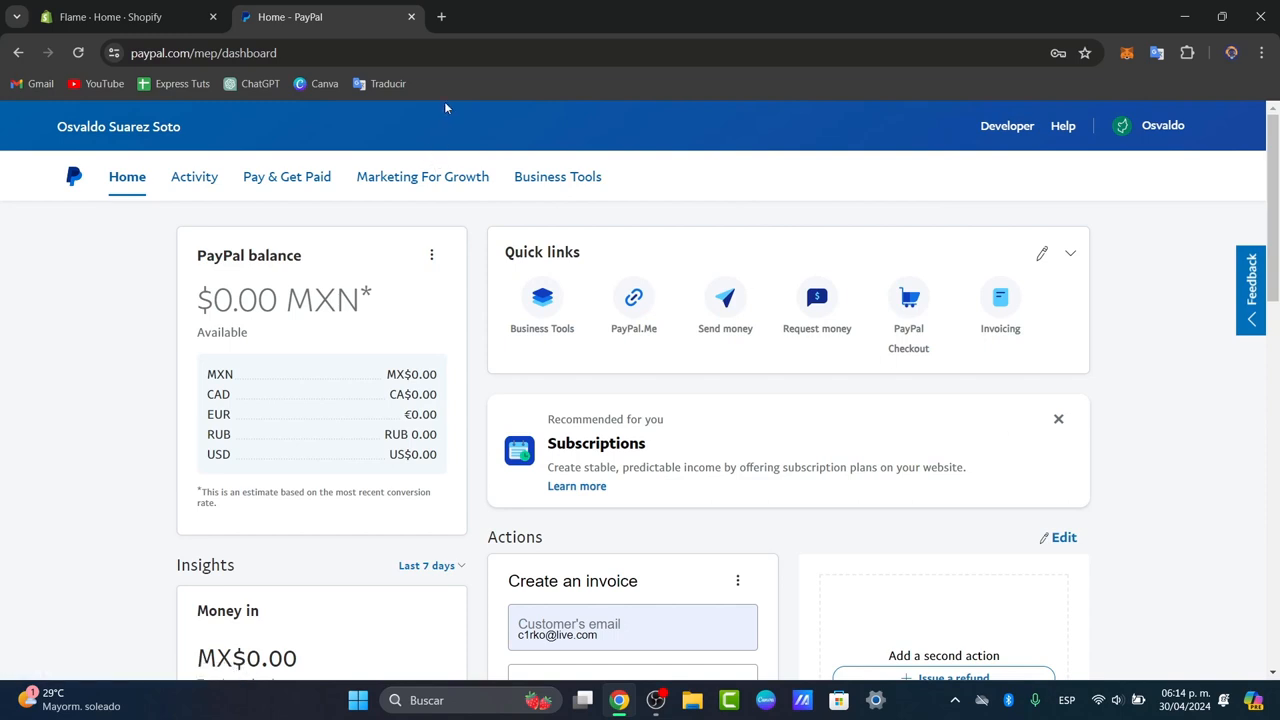
Switch back to the Shopify admin tab and go into the Flame store's settings
click(120, 16)
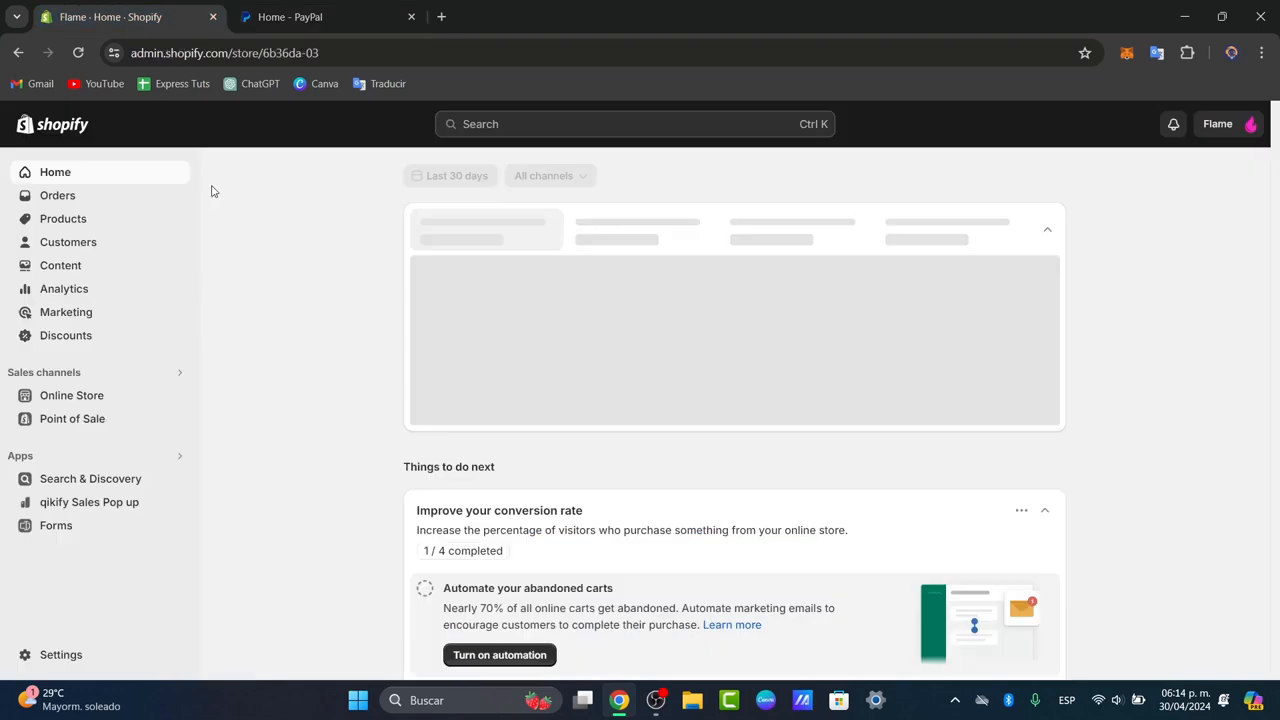
mouse_move(452, 278)
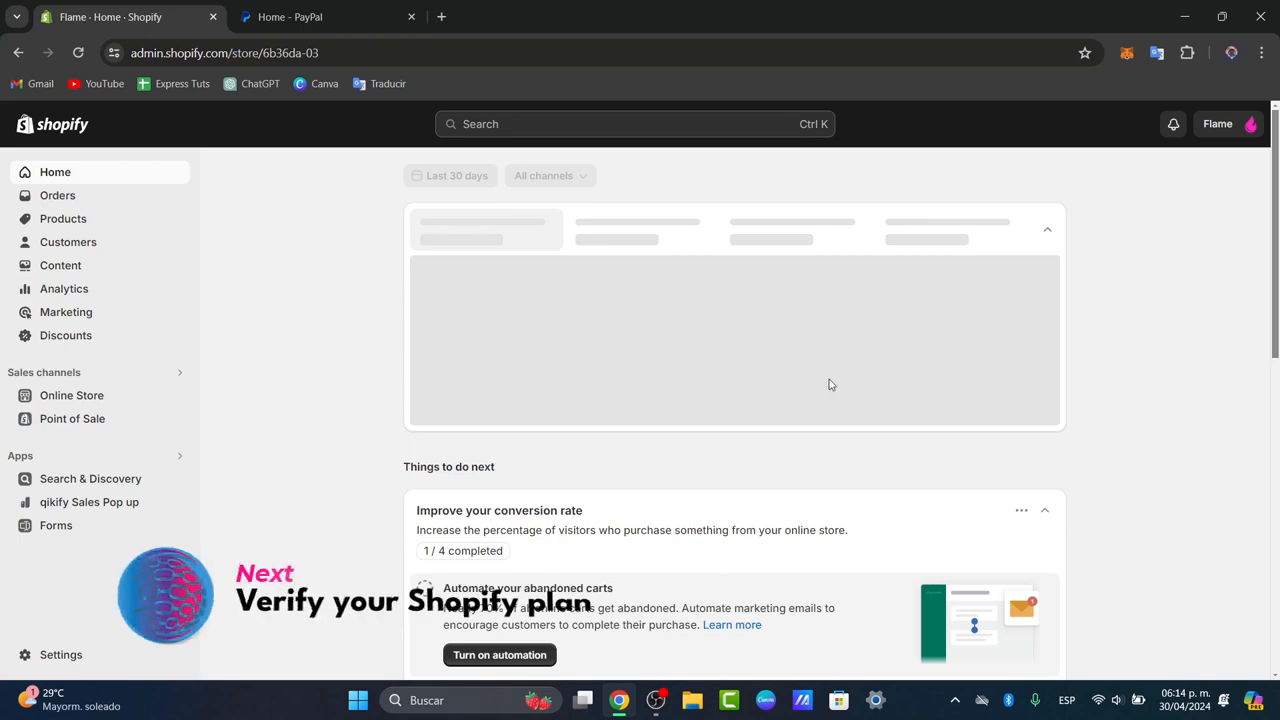
click(60, 654)
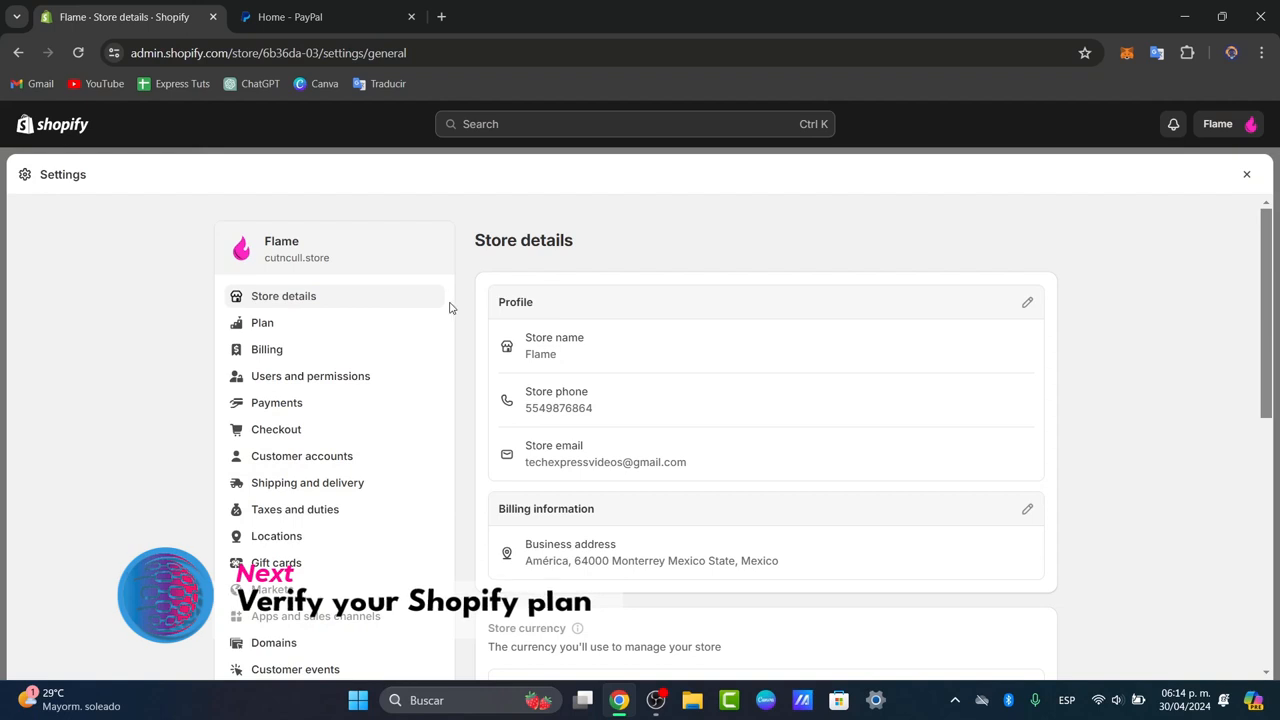
Review the plan options (Basic, Shopify, Advanced, Plus) while staying on Basic Shopify
click(262, 322)
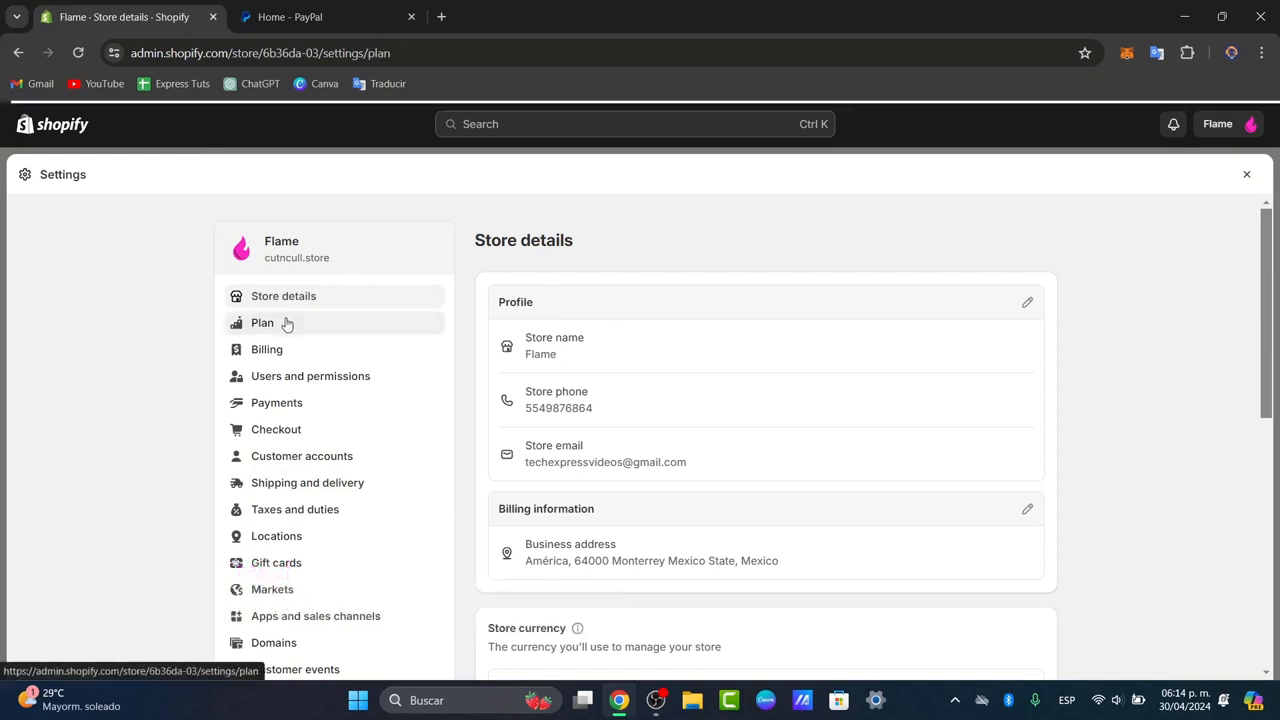
click(262, 322)
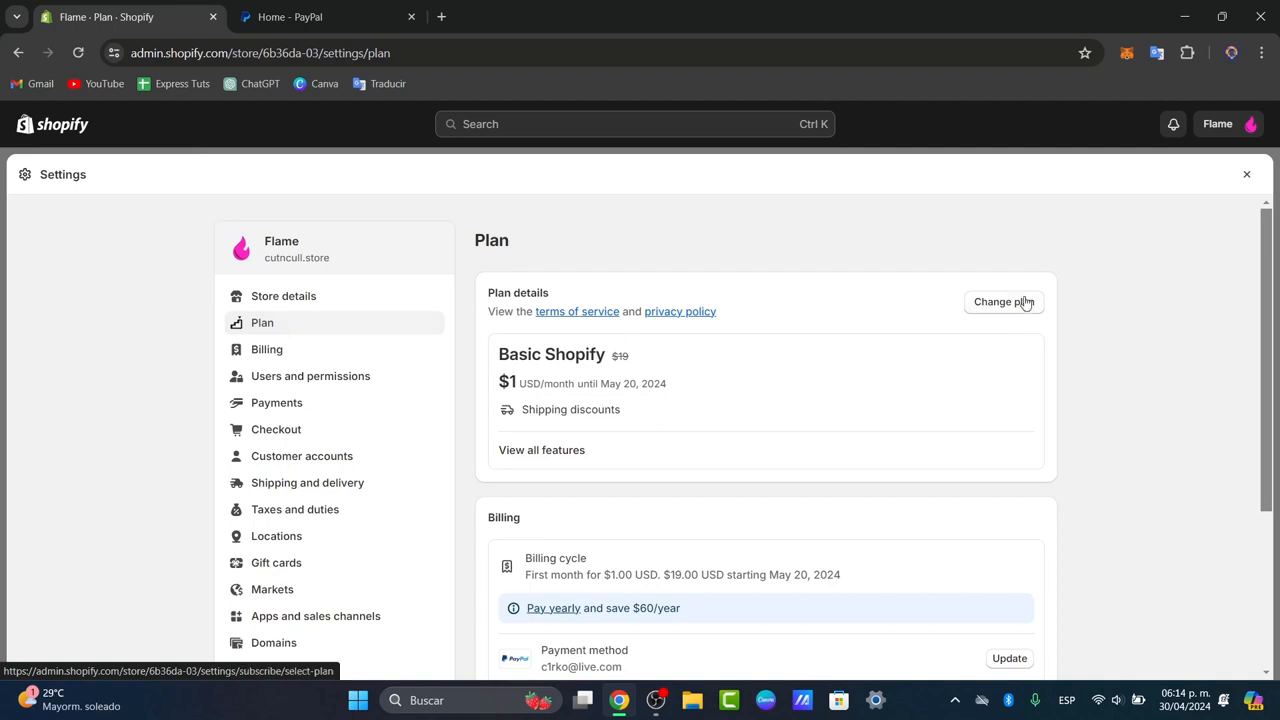
mouse_move(268, 376)
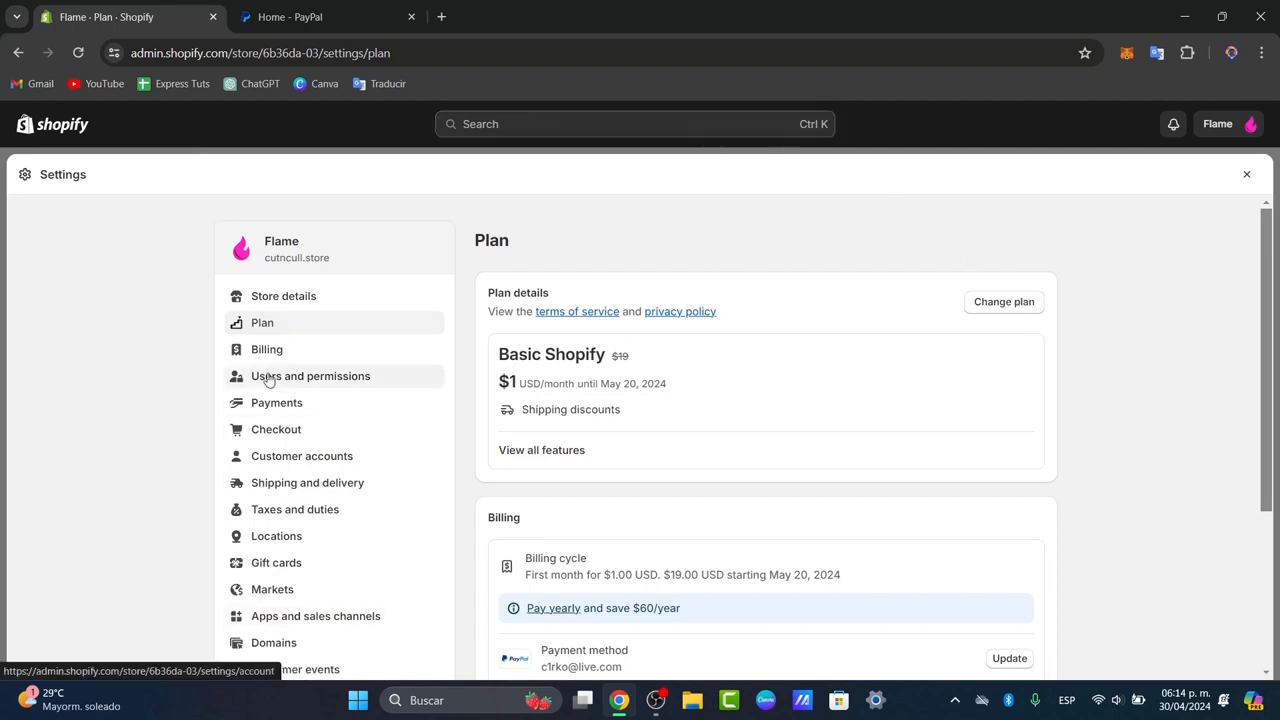
mouse_move(1016, 312)
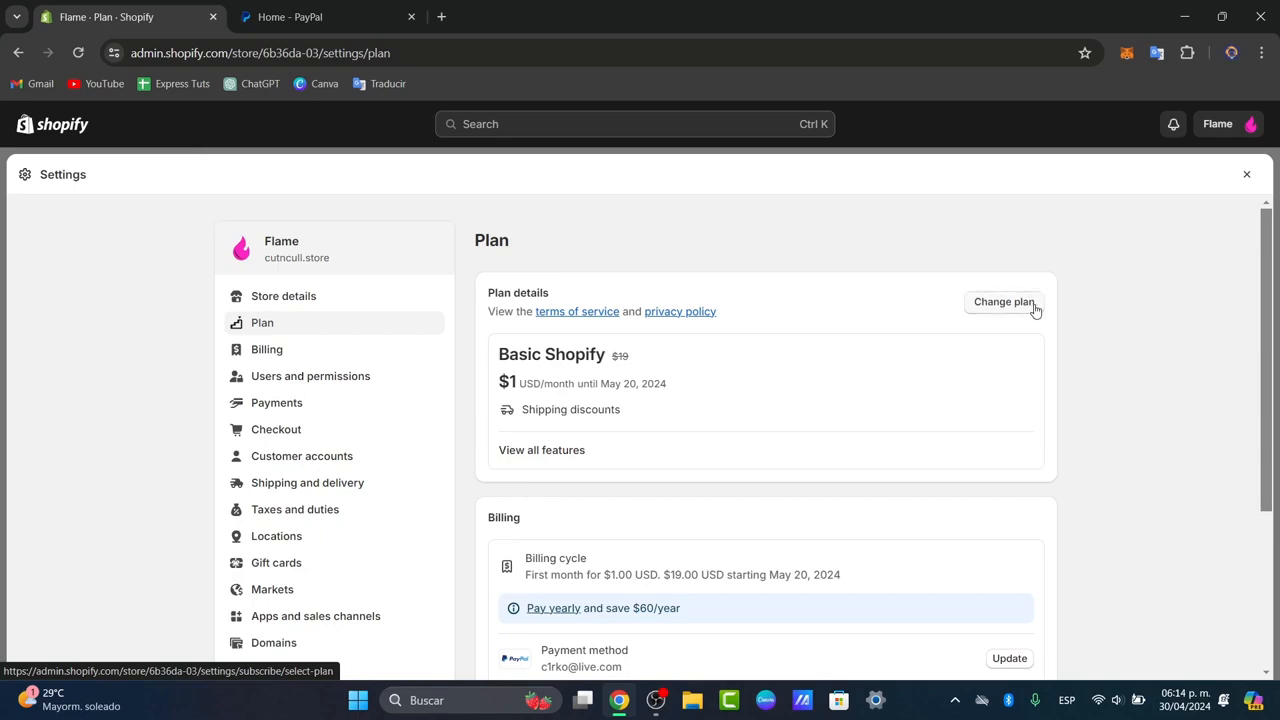
click(1004, 304)
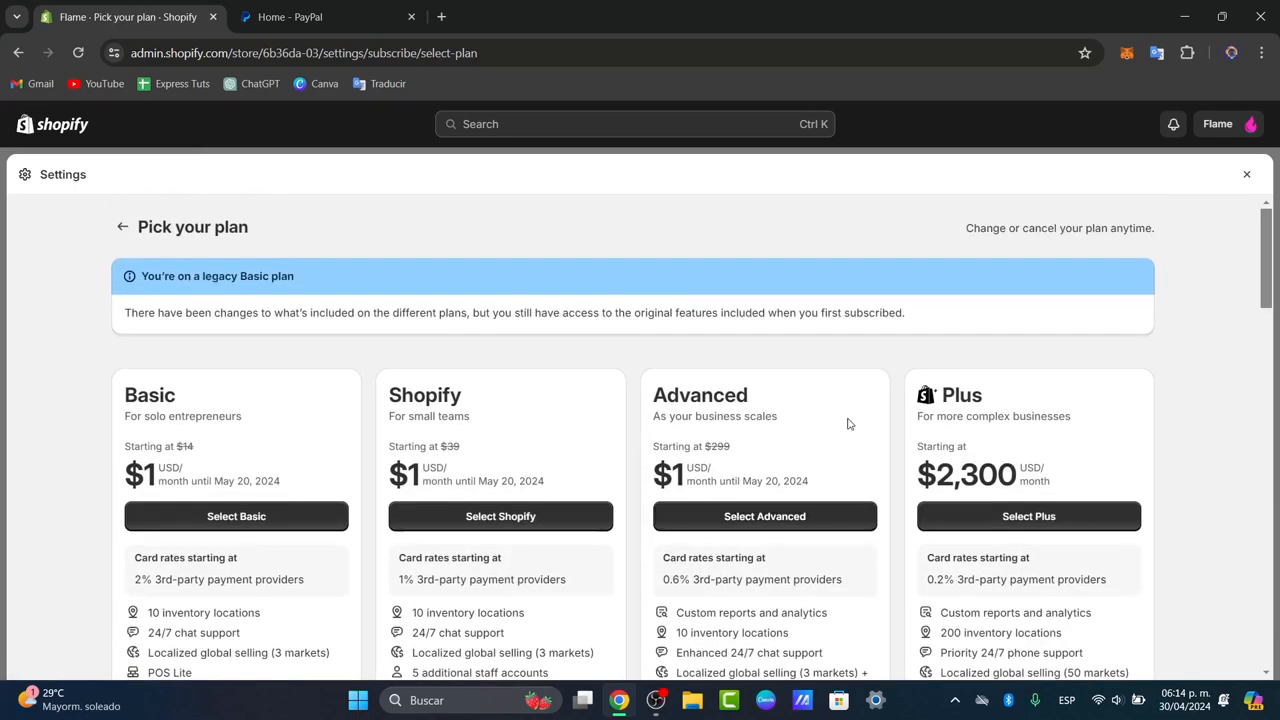
scroll(down, 3)
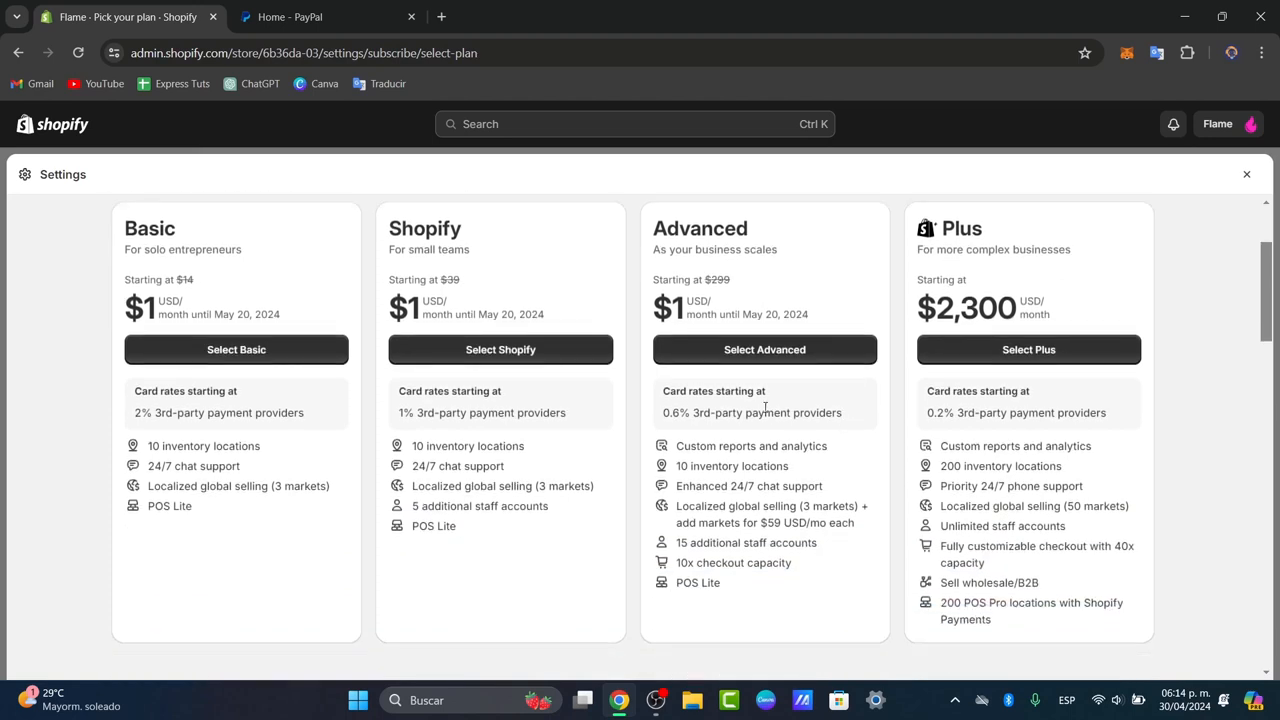
mouse_move(1210, 234)
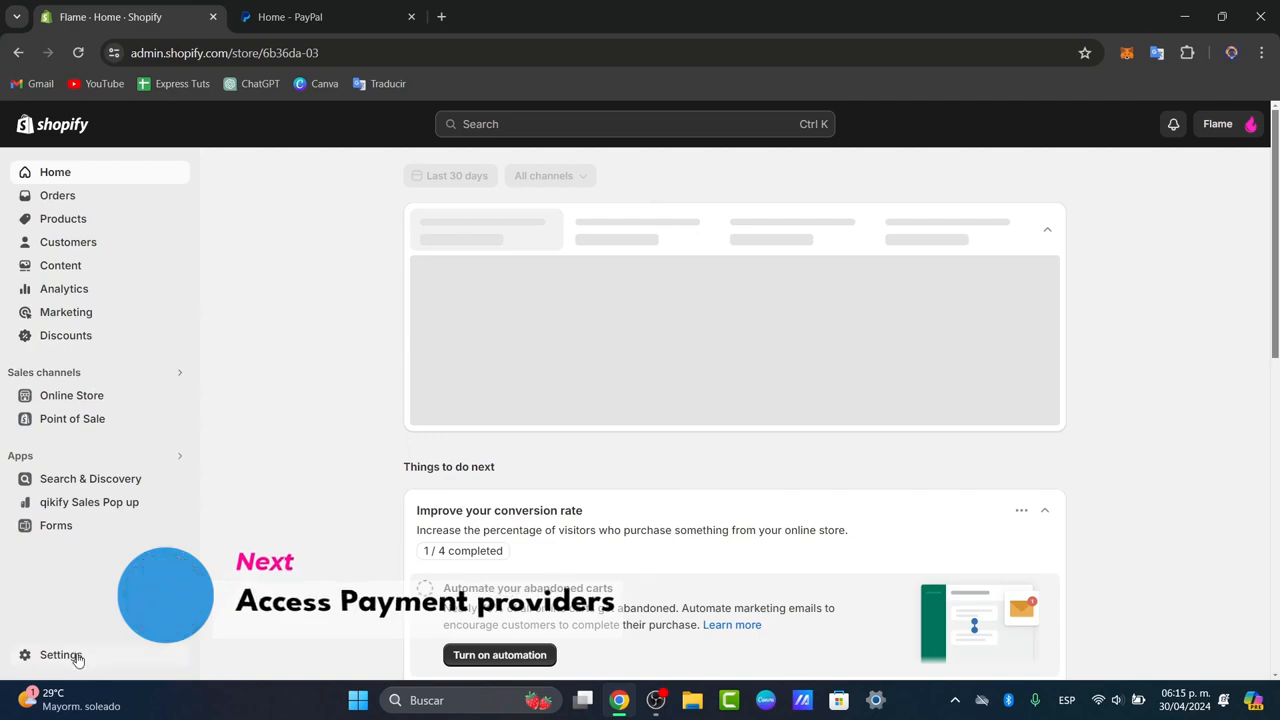
Go to Settings > Payments, where Stripe is active and PayPal awaits activation
click(60, 656)
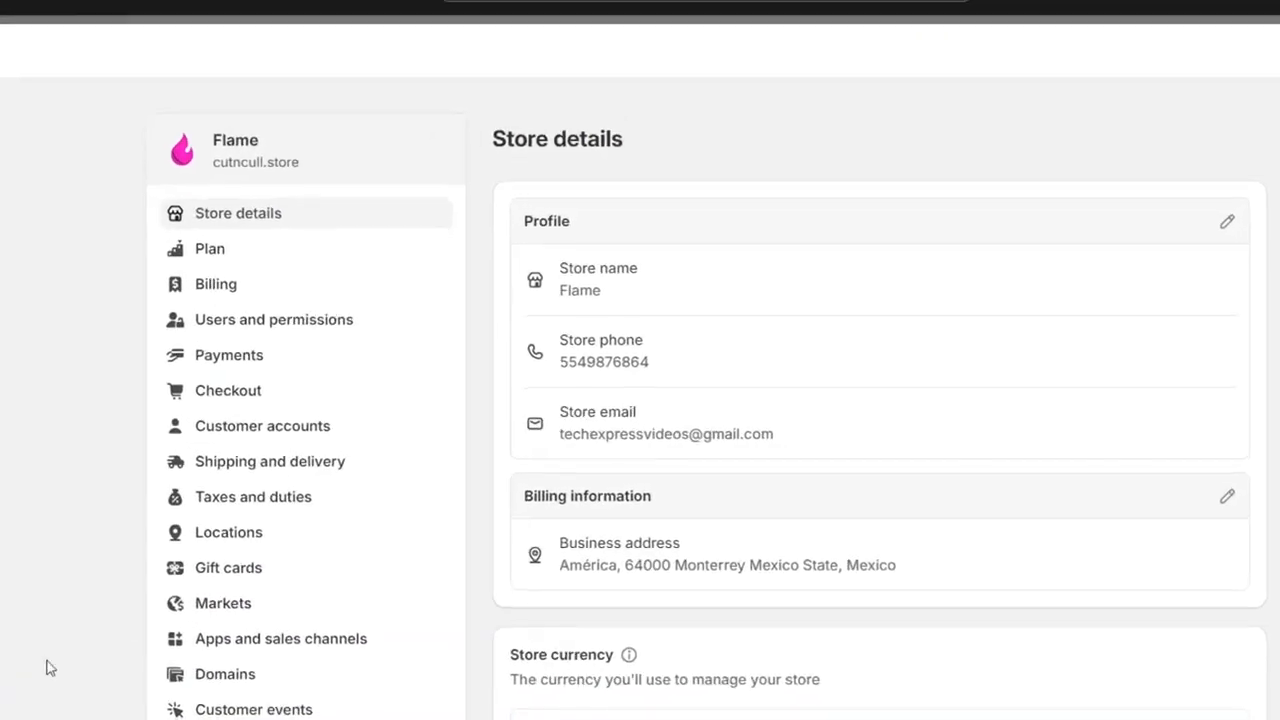
mouse_move(288, 358)
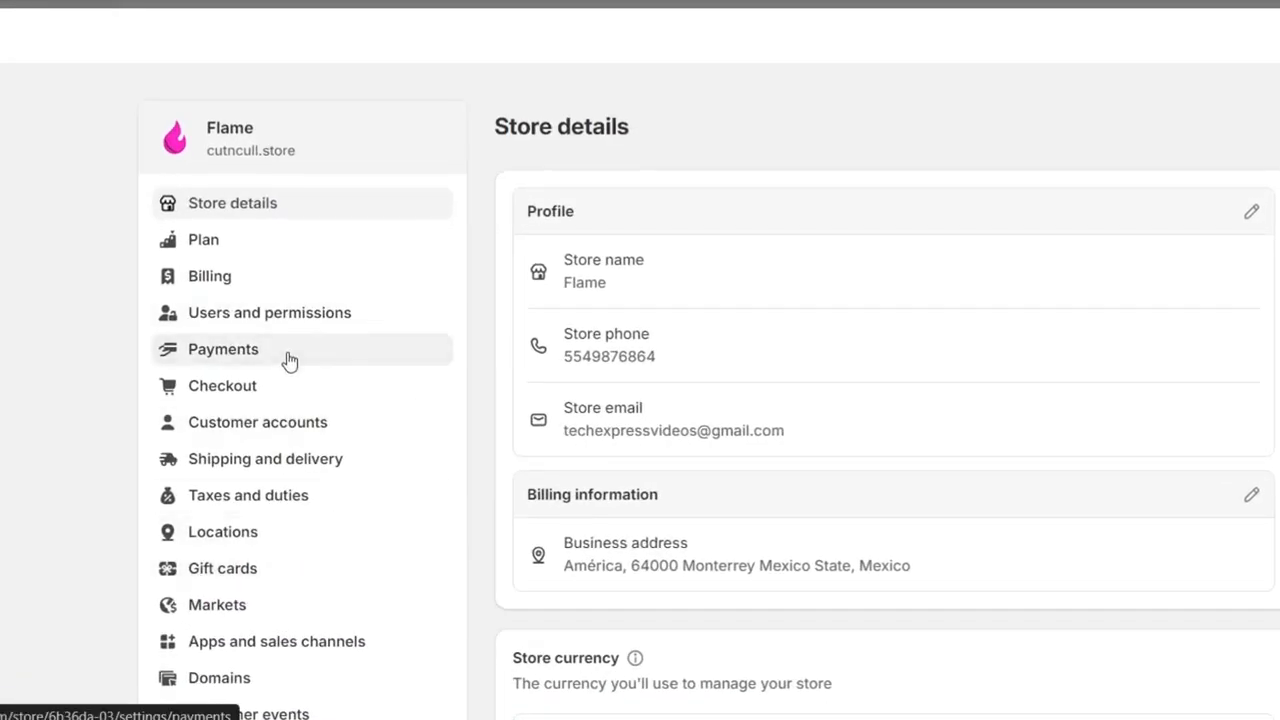
click(224, 348)
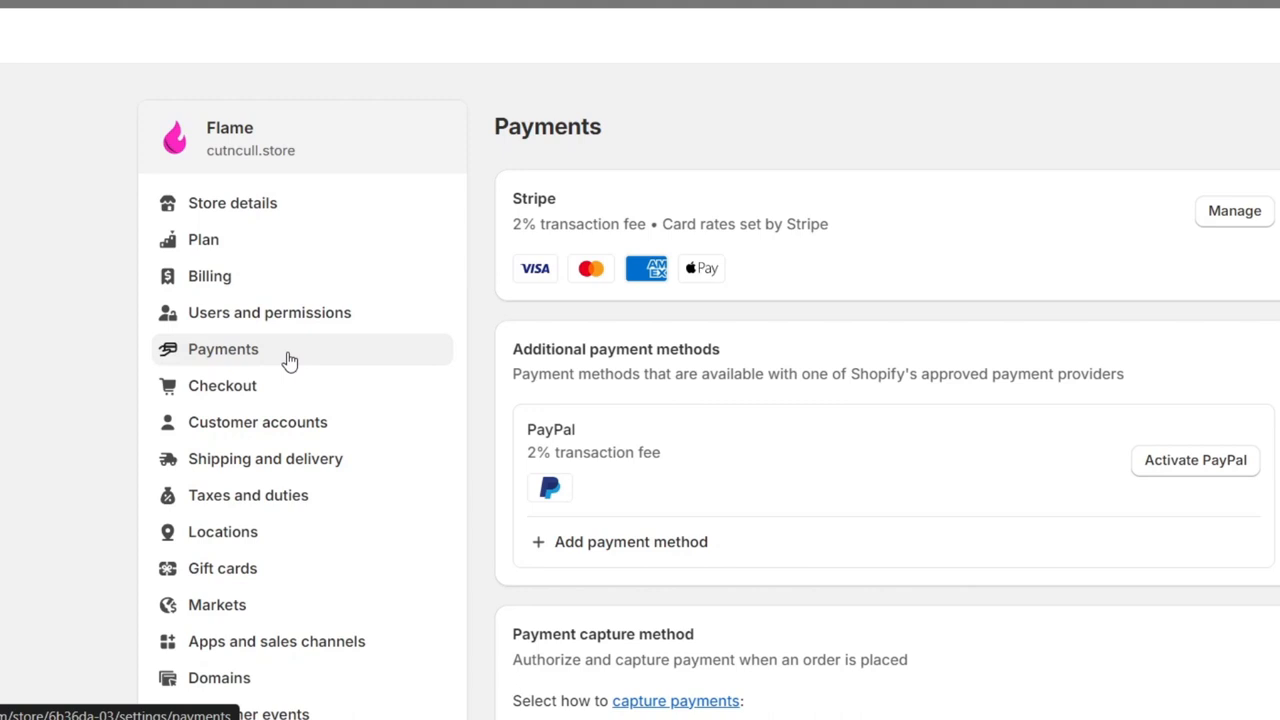
double_click(564, 428)
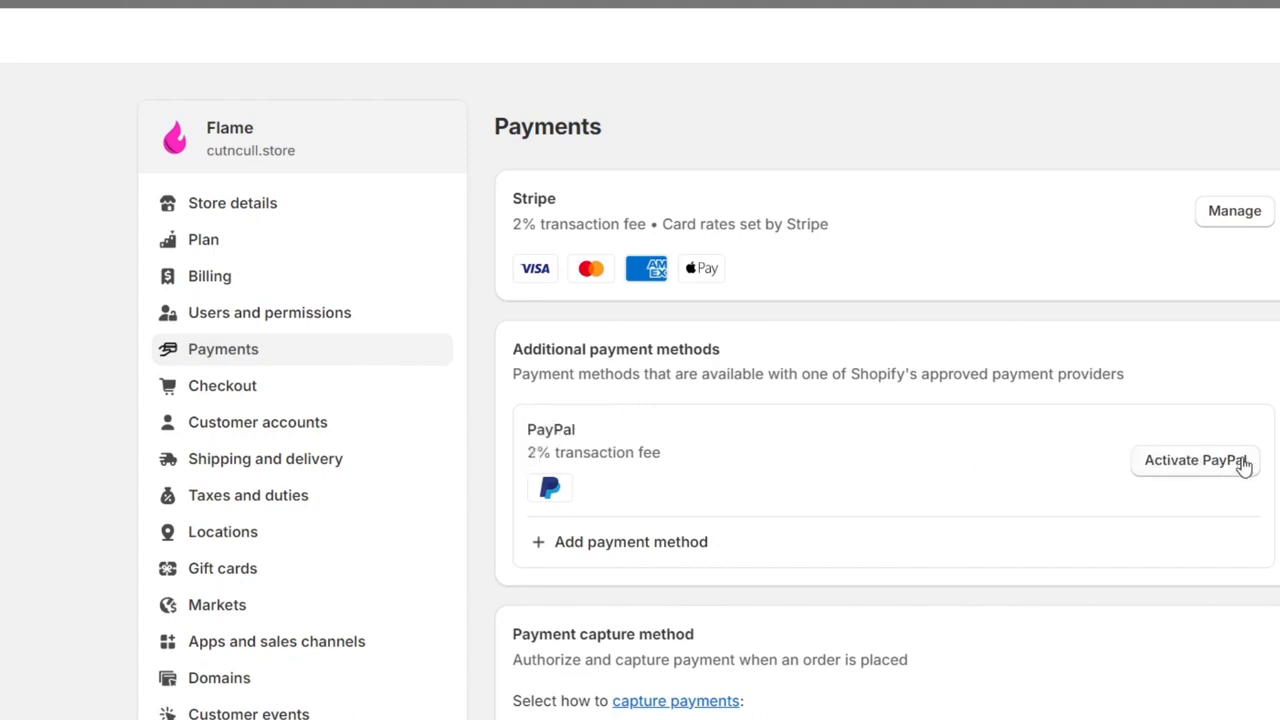
Start activating PayPal under Additional payment methods to reach the Express Checkout setup
click(1192, 464)
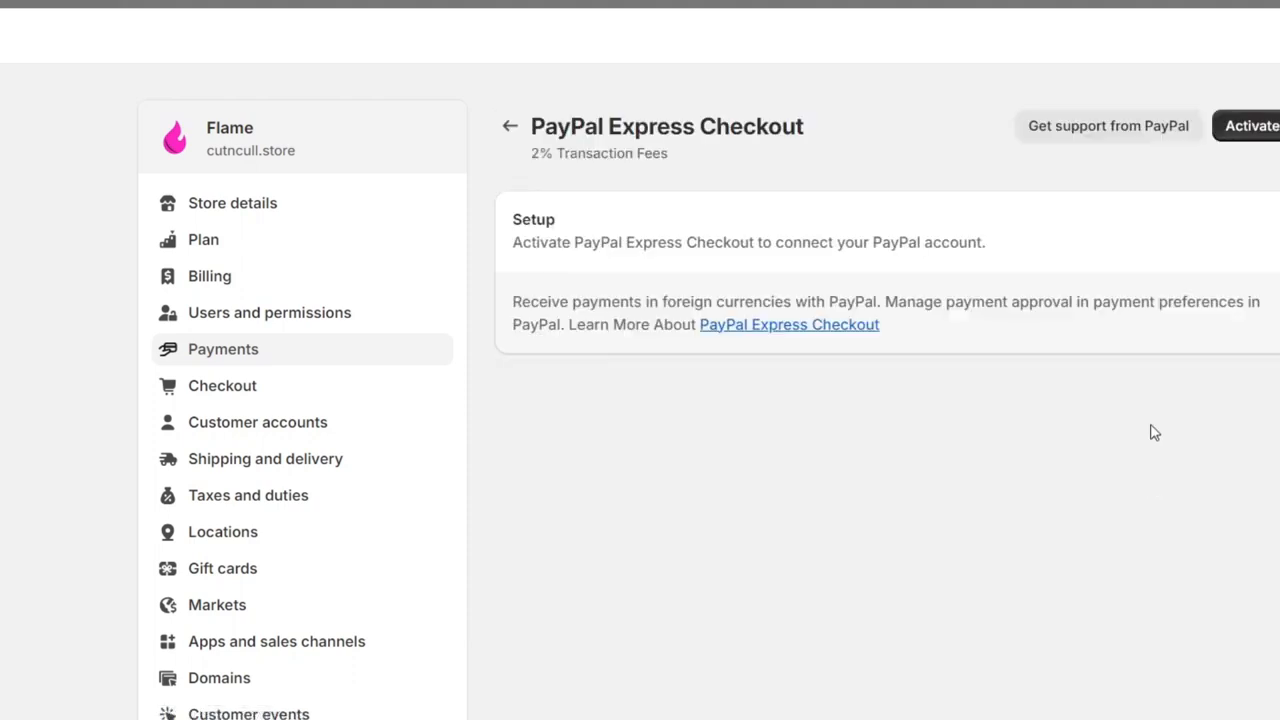
mouse_move(870, 216)
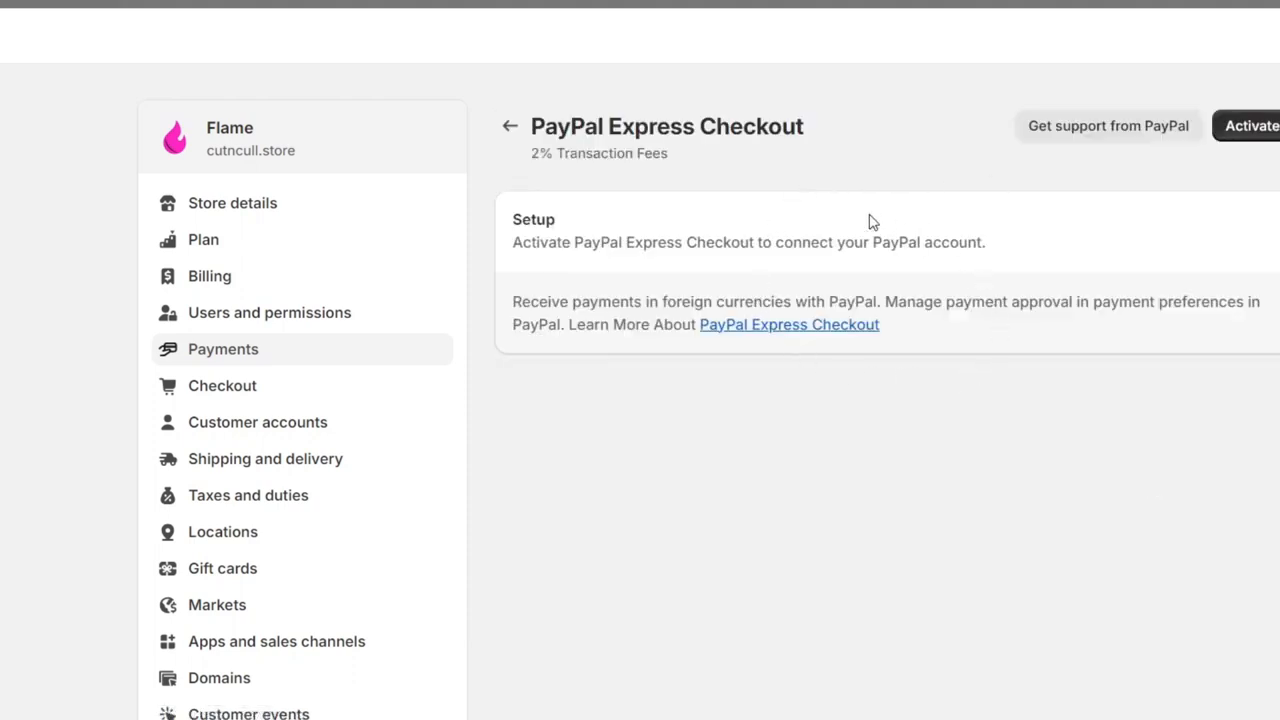
drag(572, 242, 820, 242)
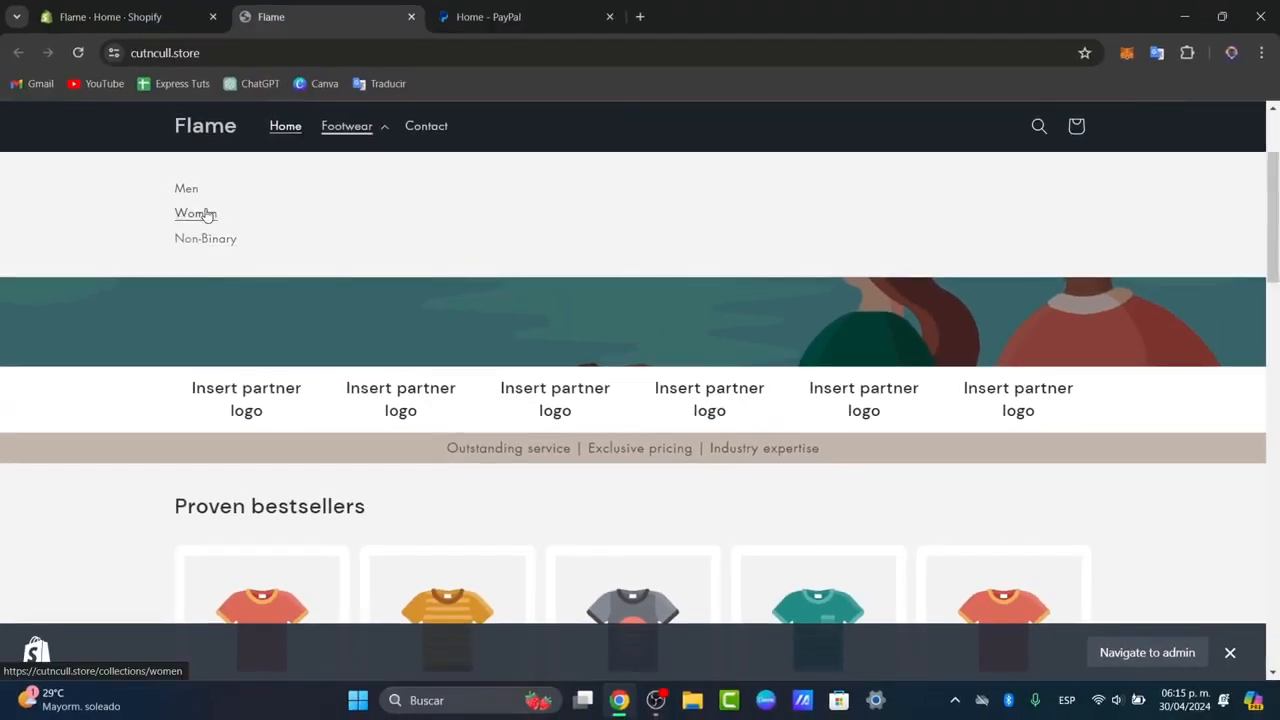
click(196, 212)
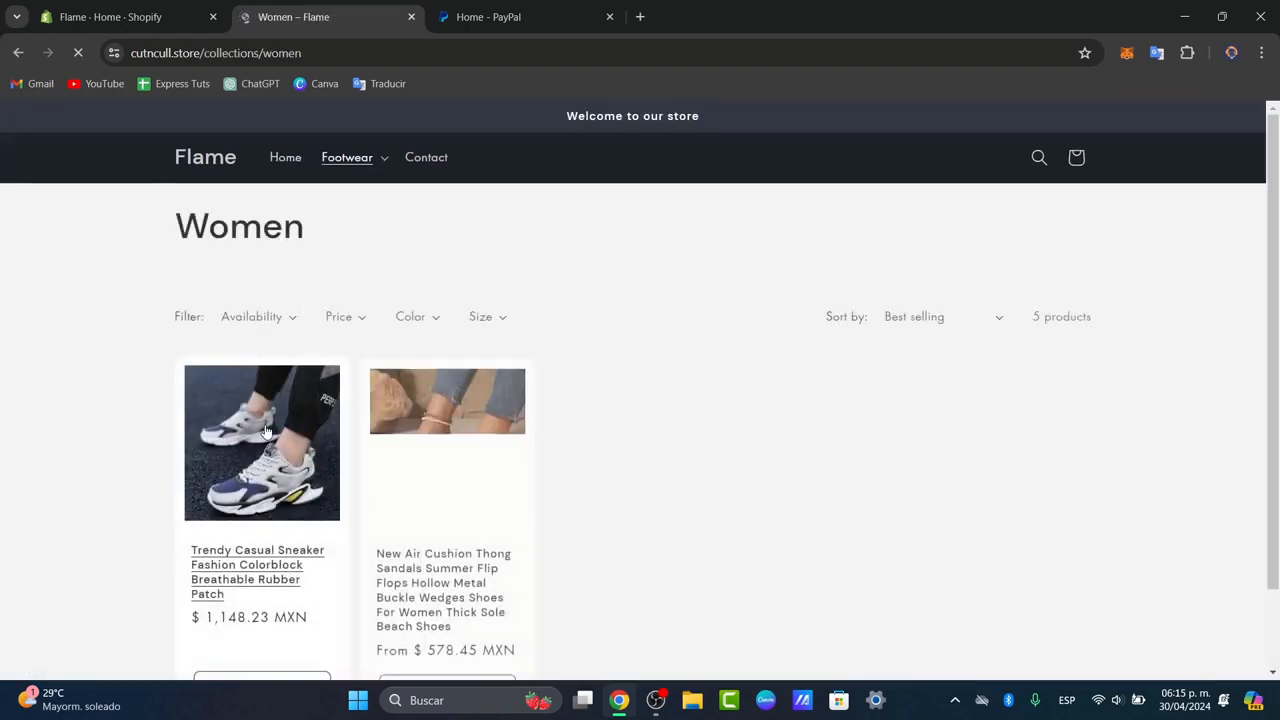
click(262, 444)
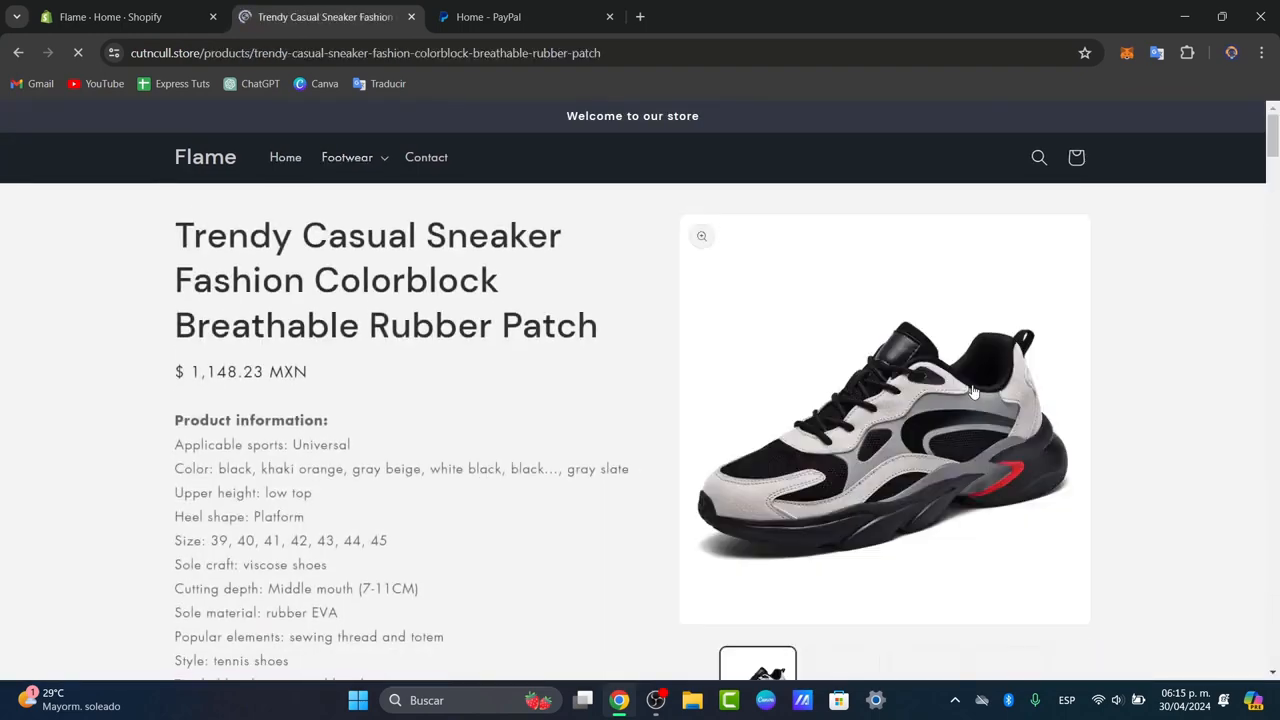
scroll(down, 3)
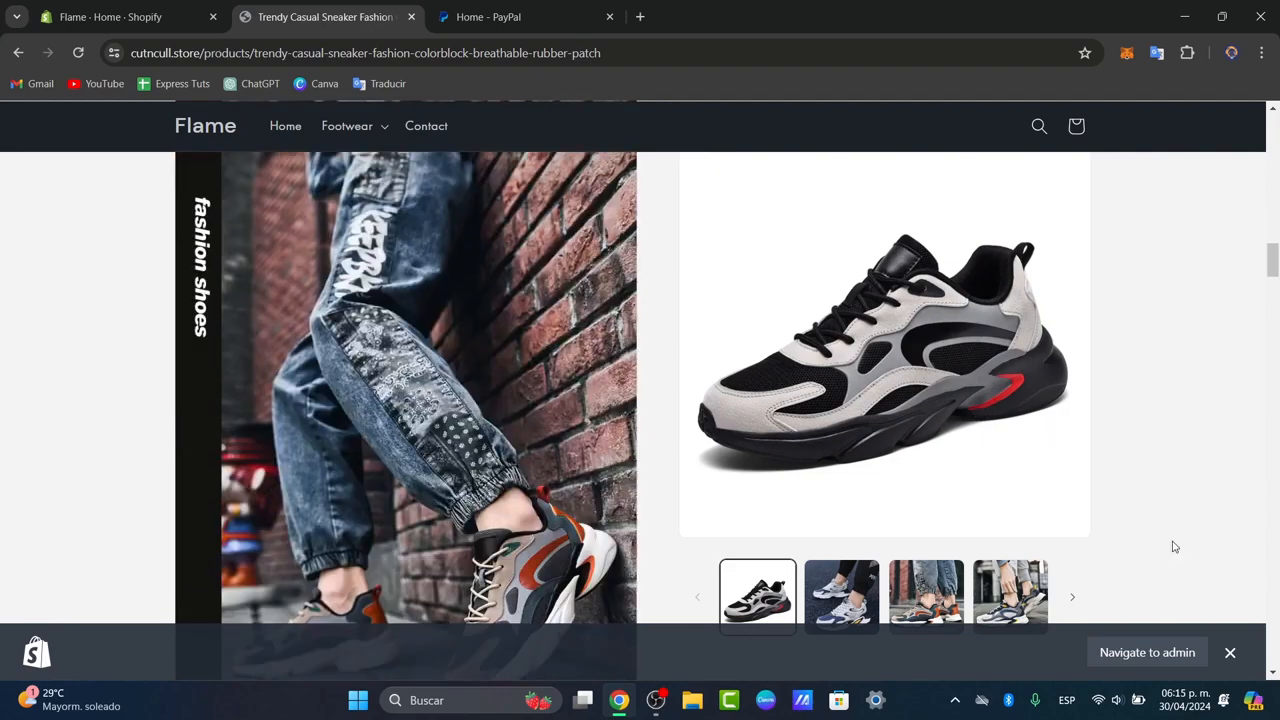
scroll(down, 3)
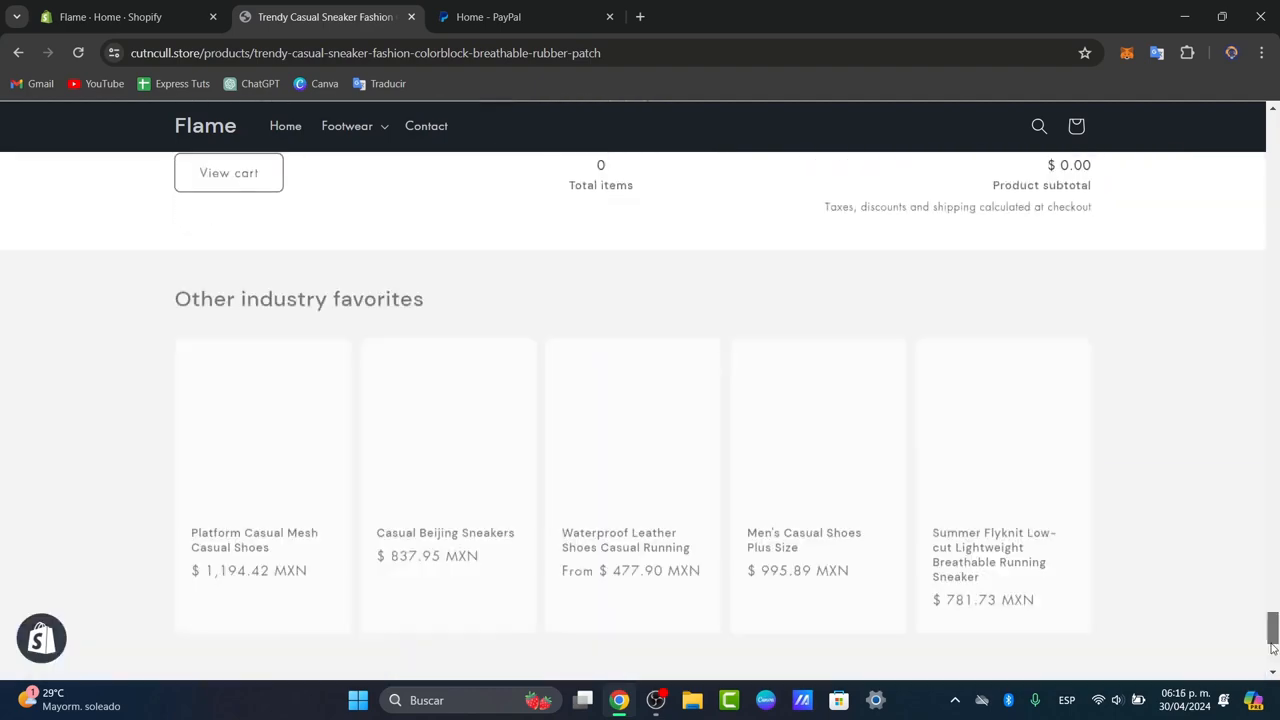
scroll(up, 3)
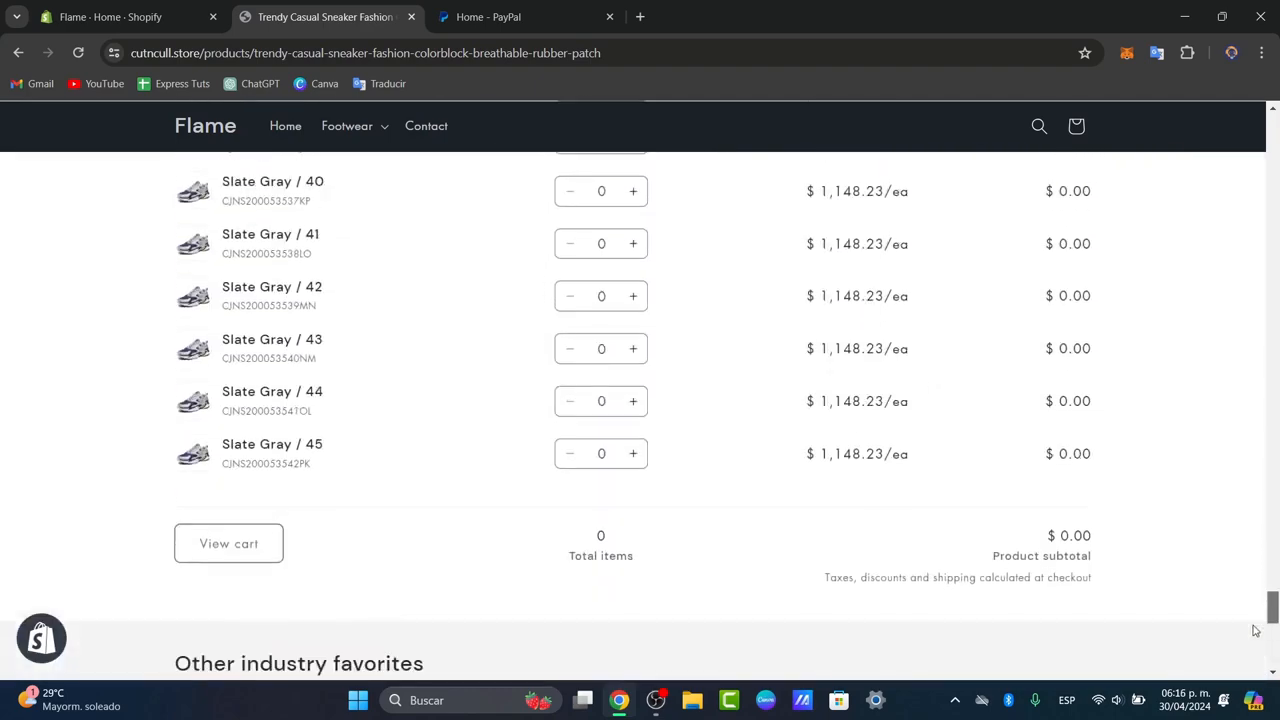
scroll(up, 3)
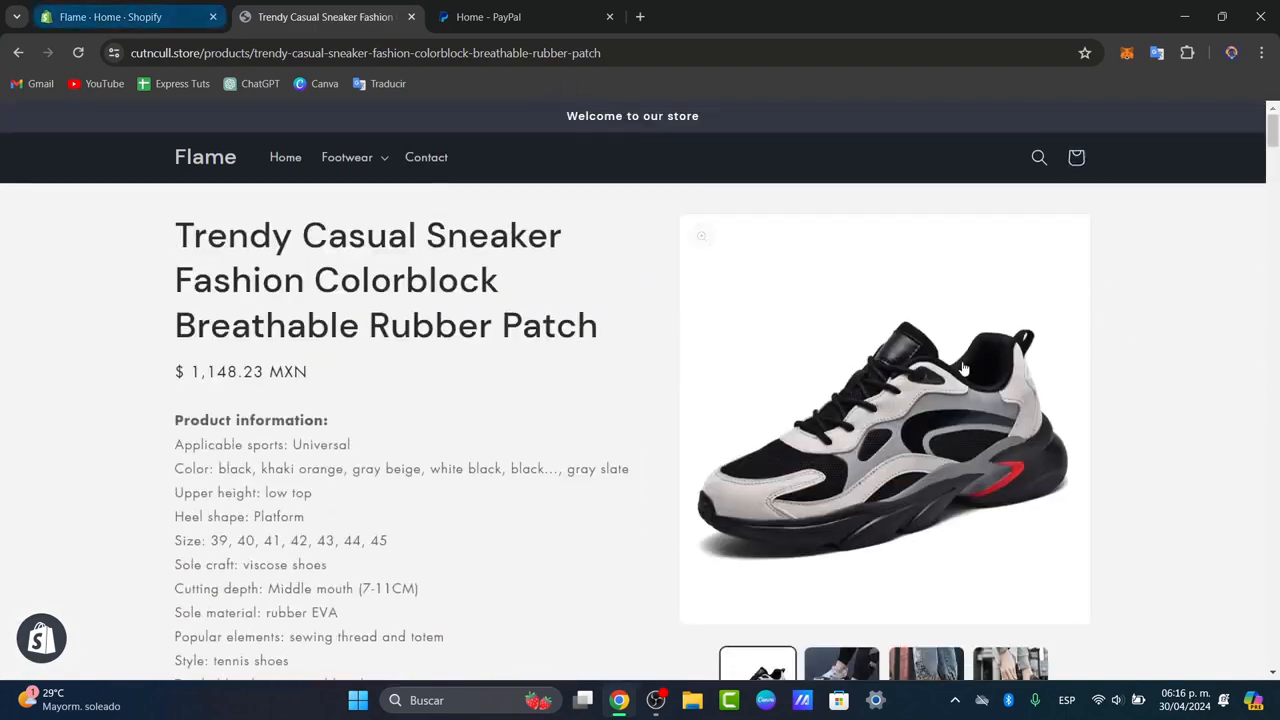
mouse_move(992, 556)
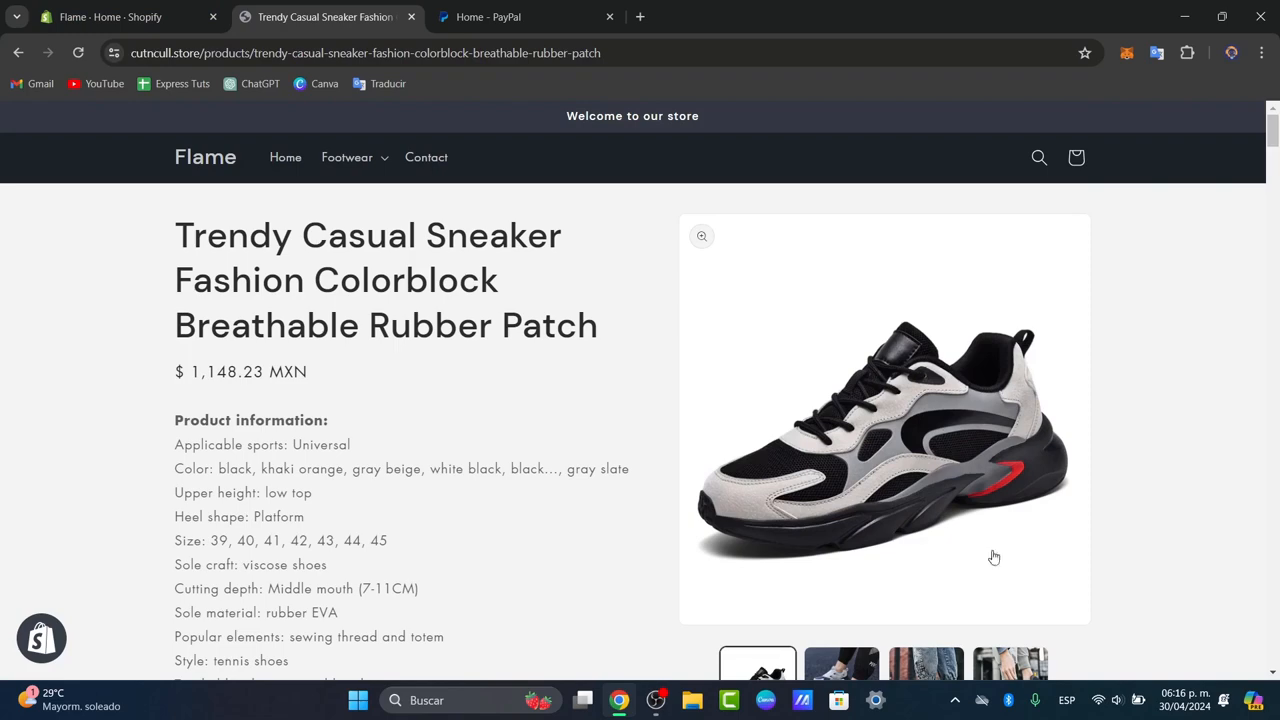
From the admin, activate PayPal Express Checkout so PayPal's account-connection page appears
click(120, 16)
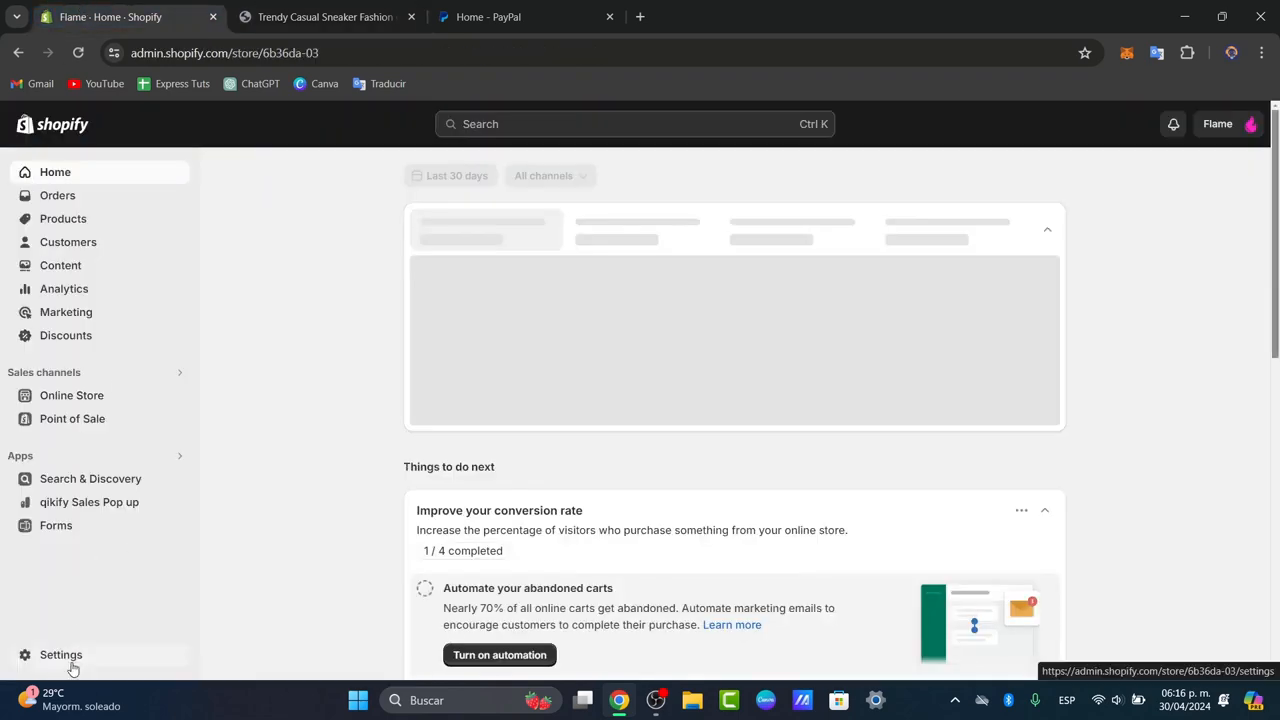
click(60, 654)
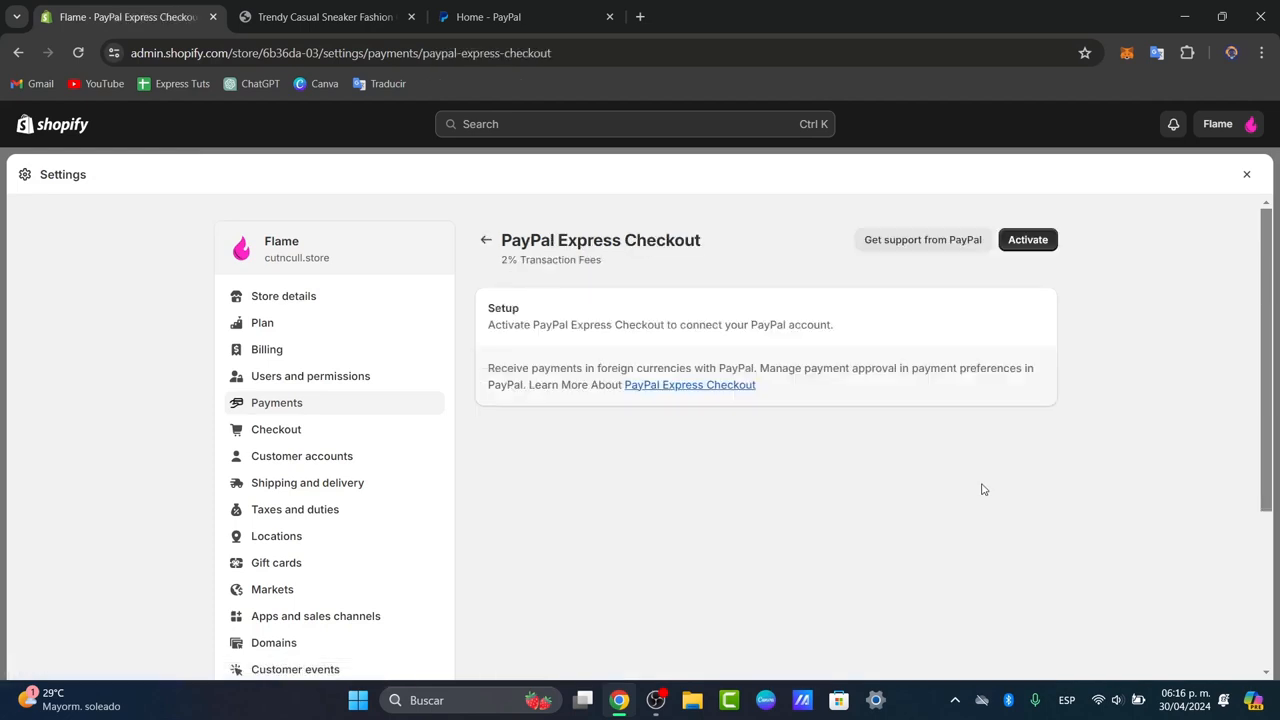
click(1028, 240)
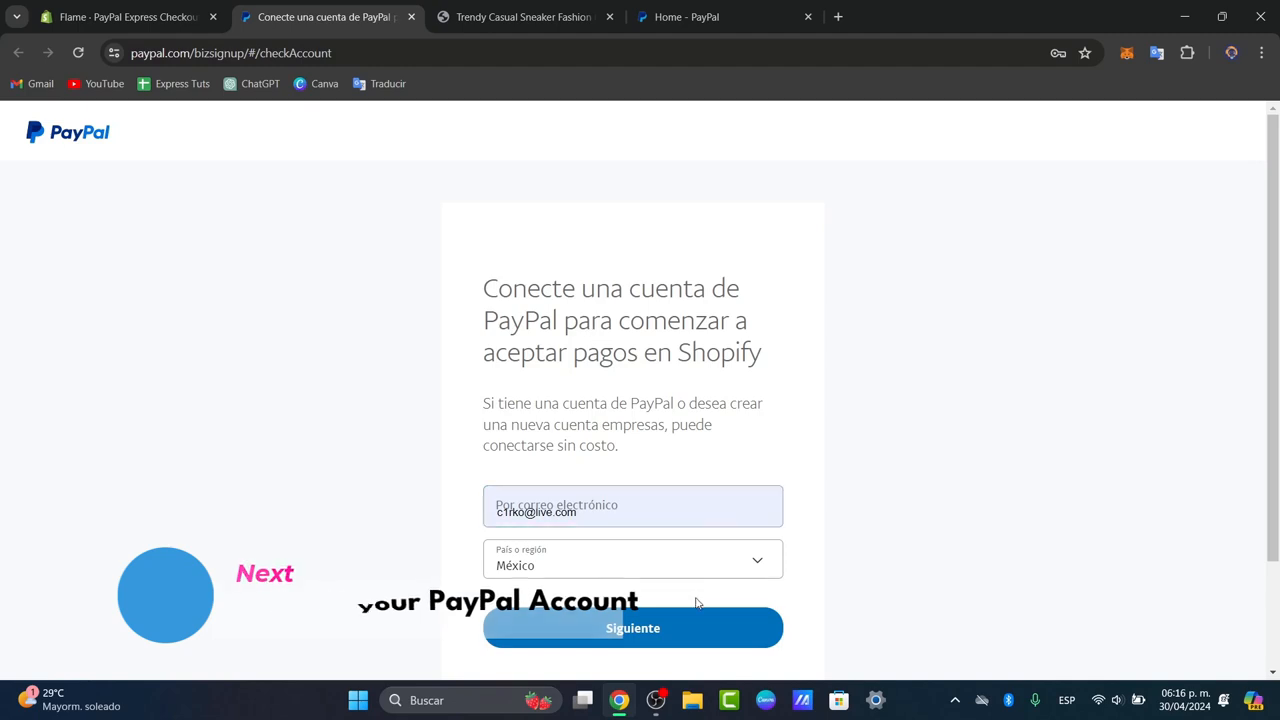
Continue with the email, log in to PayPal and confirm the Shopify integration succeeded
click(632, 628)
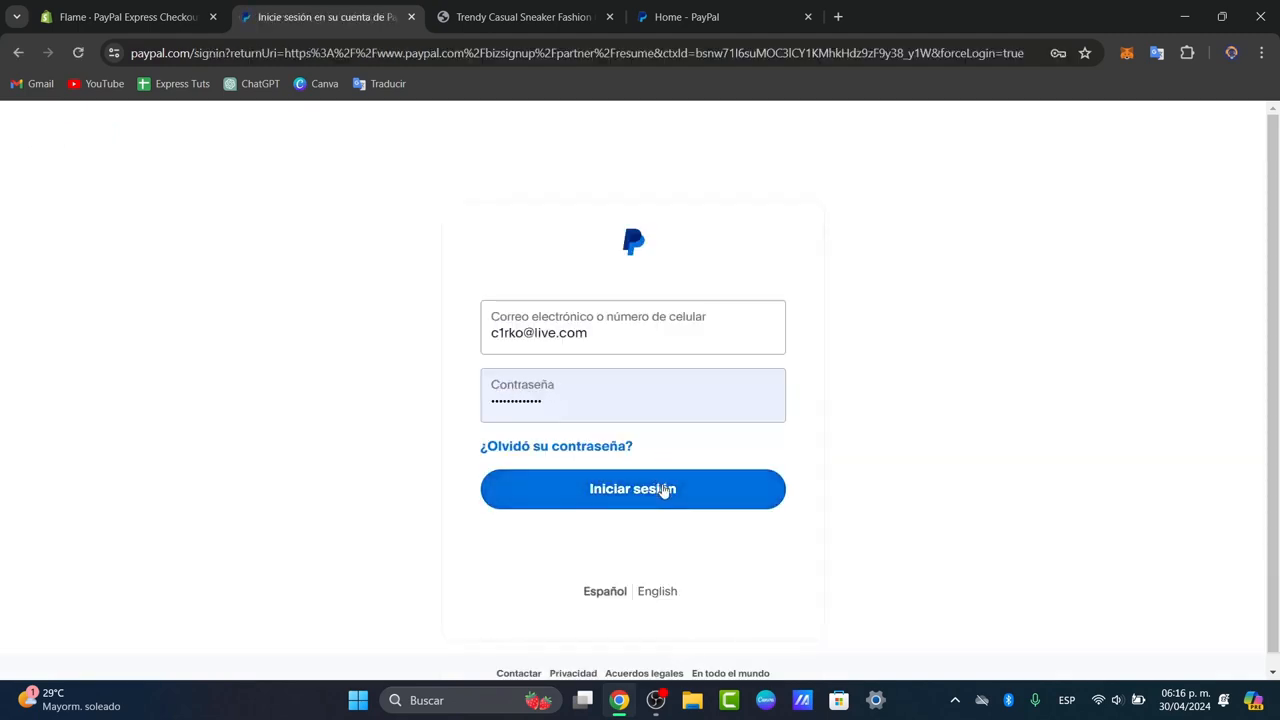
click(632, 488)
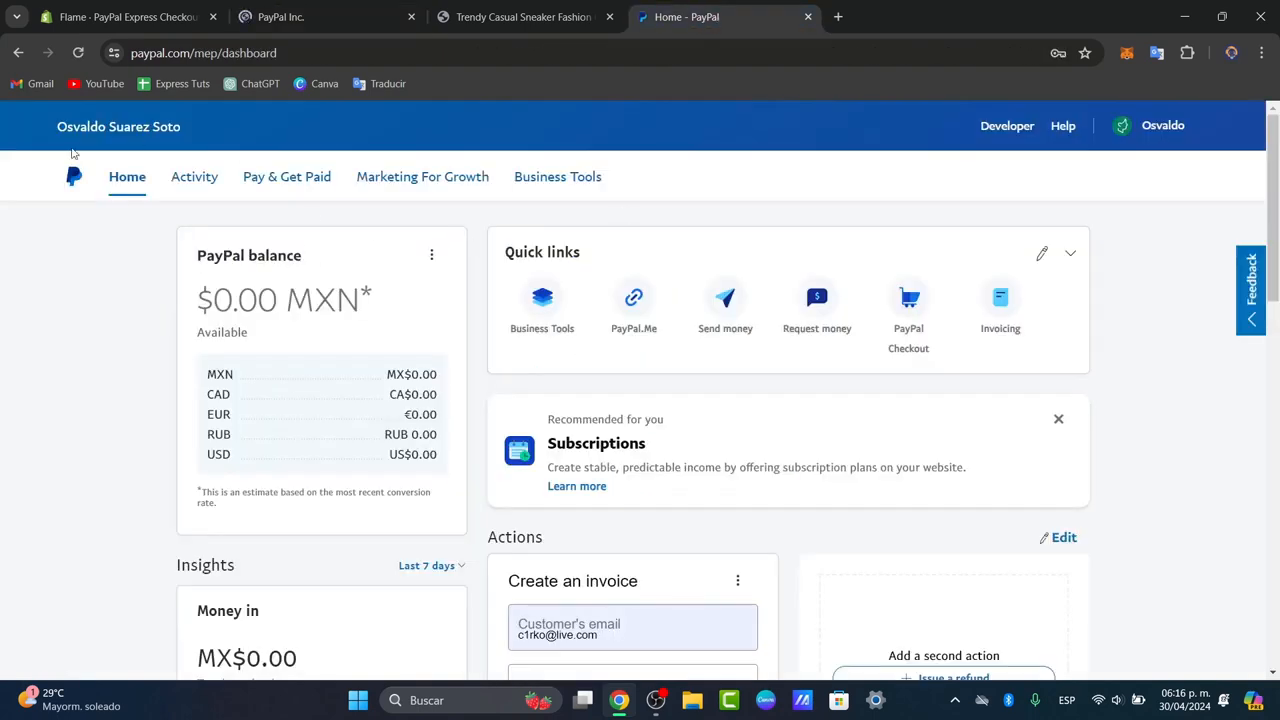
click(1162, 124)
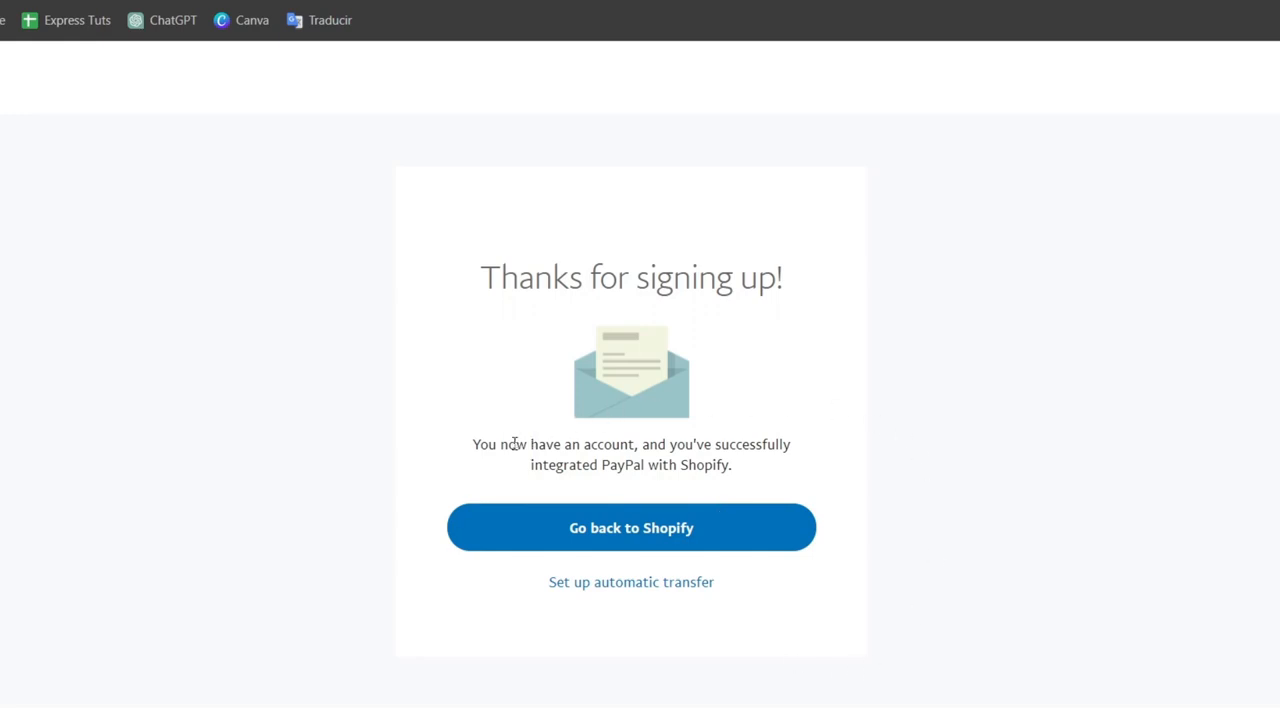
Highlight the success message and go back to Shopify, where PayPal now shows Active
drag(508, 444, 634, 444)
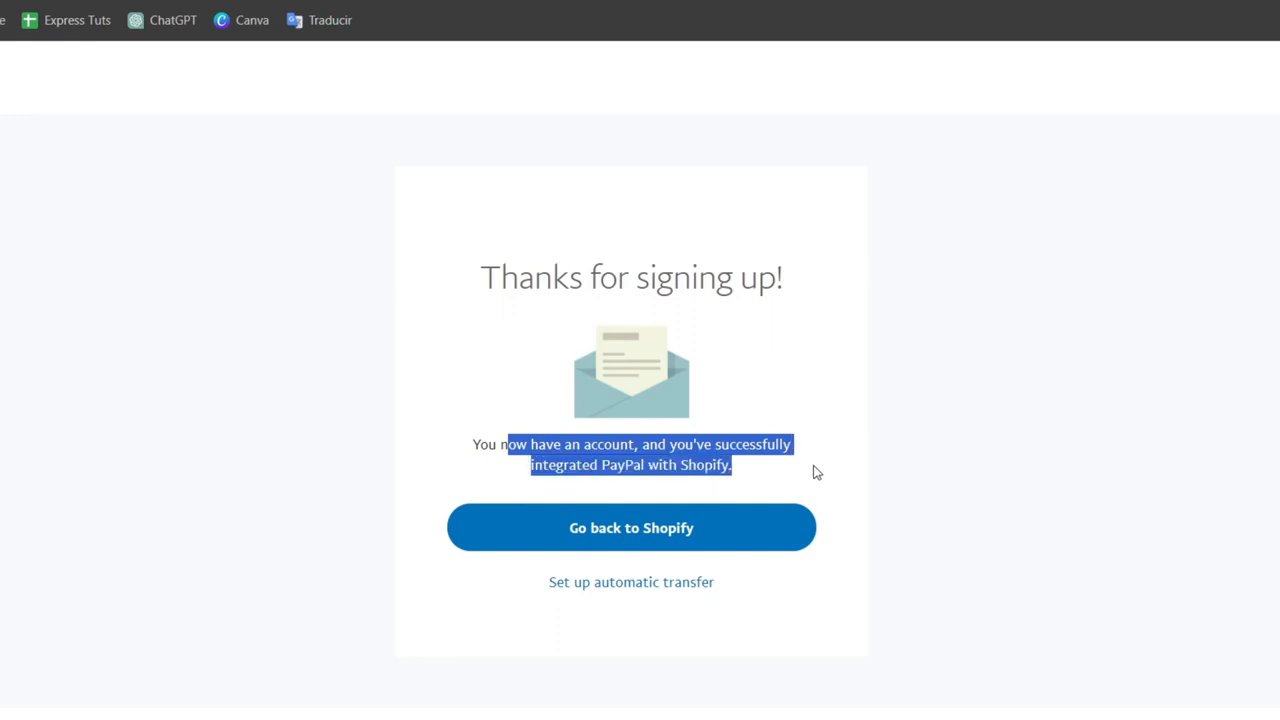
mouse_move(772, 512)
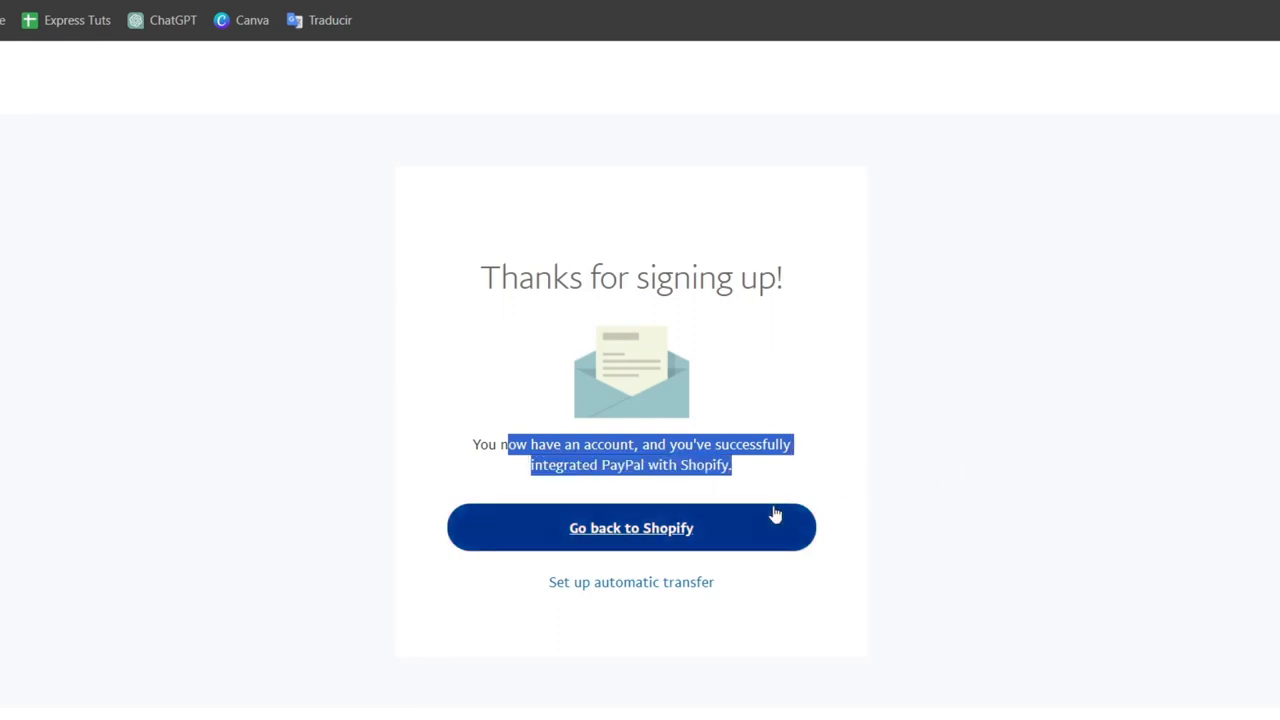
mouse_move(672, 544)
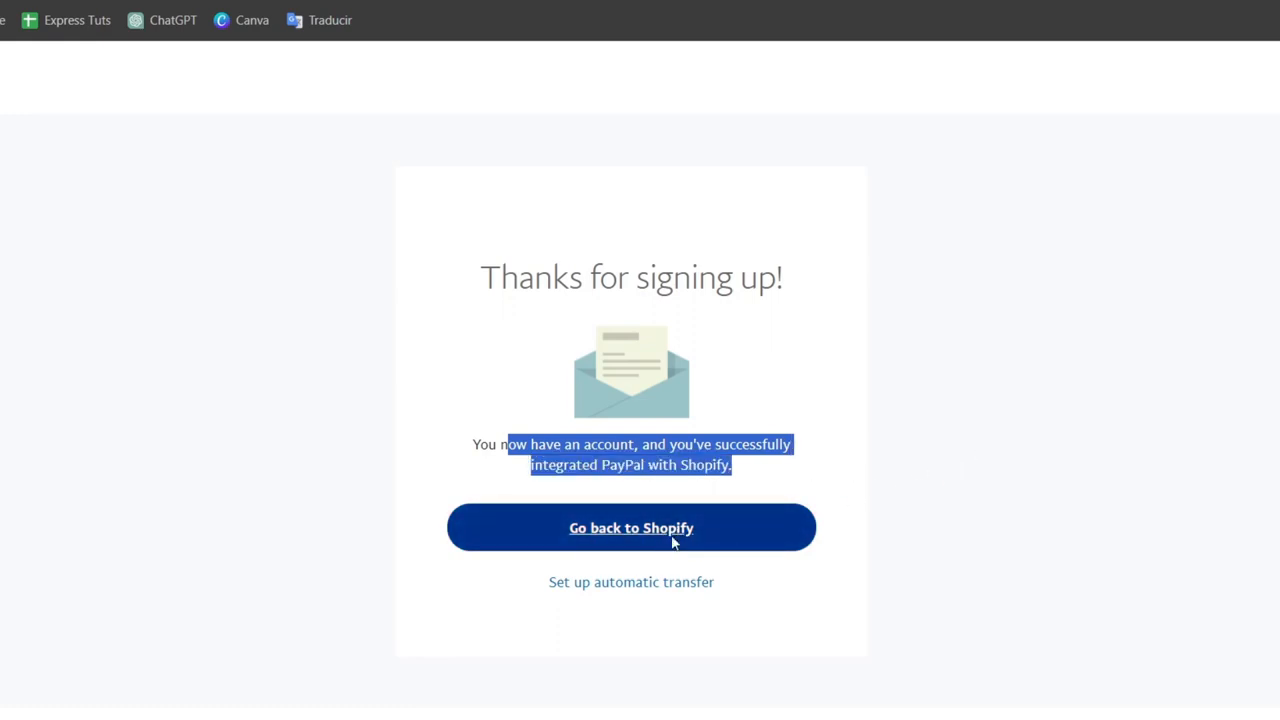
click(632, 528)
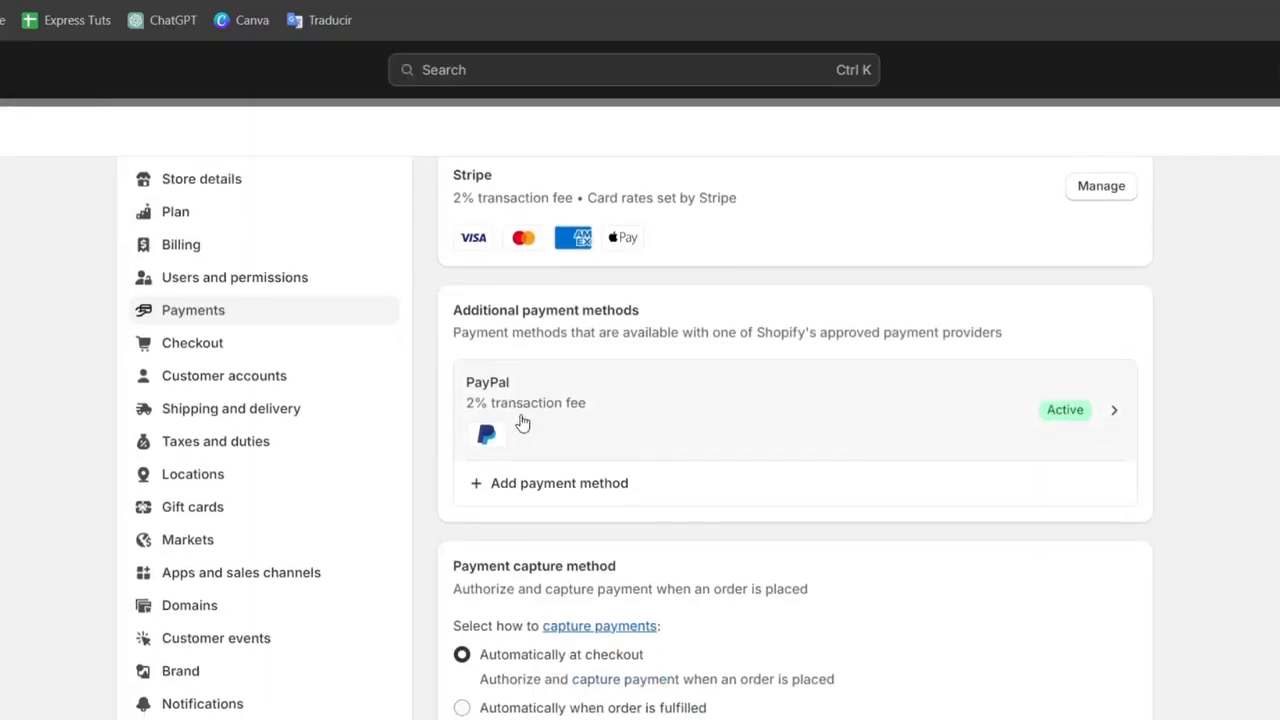
View the PayPal Express Checkout details showing Active status with the account Connected
click(524, 402)
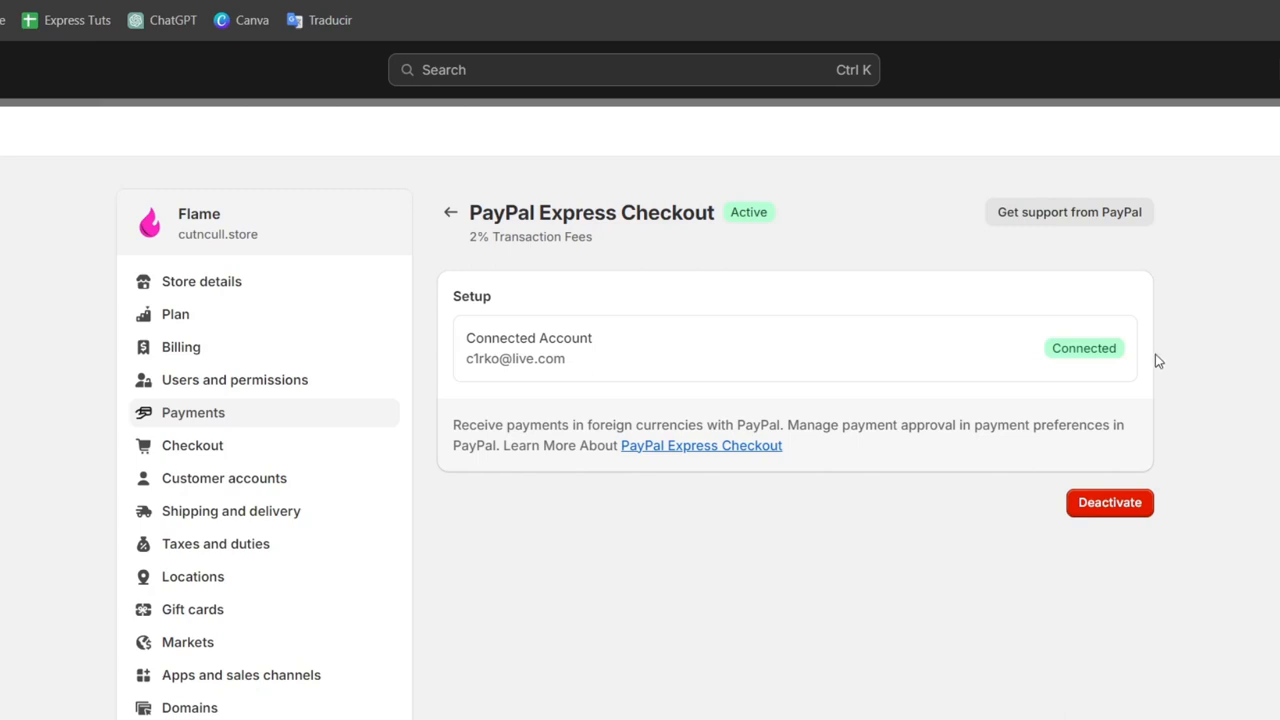
mouse_move(1072, 326)
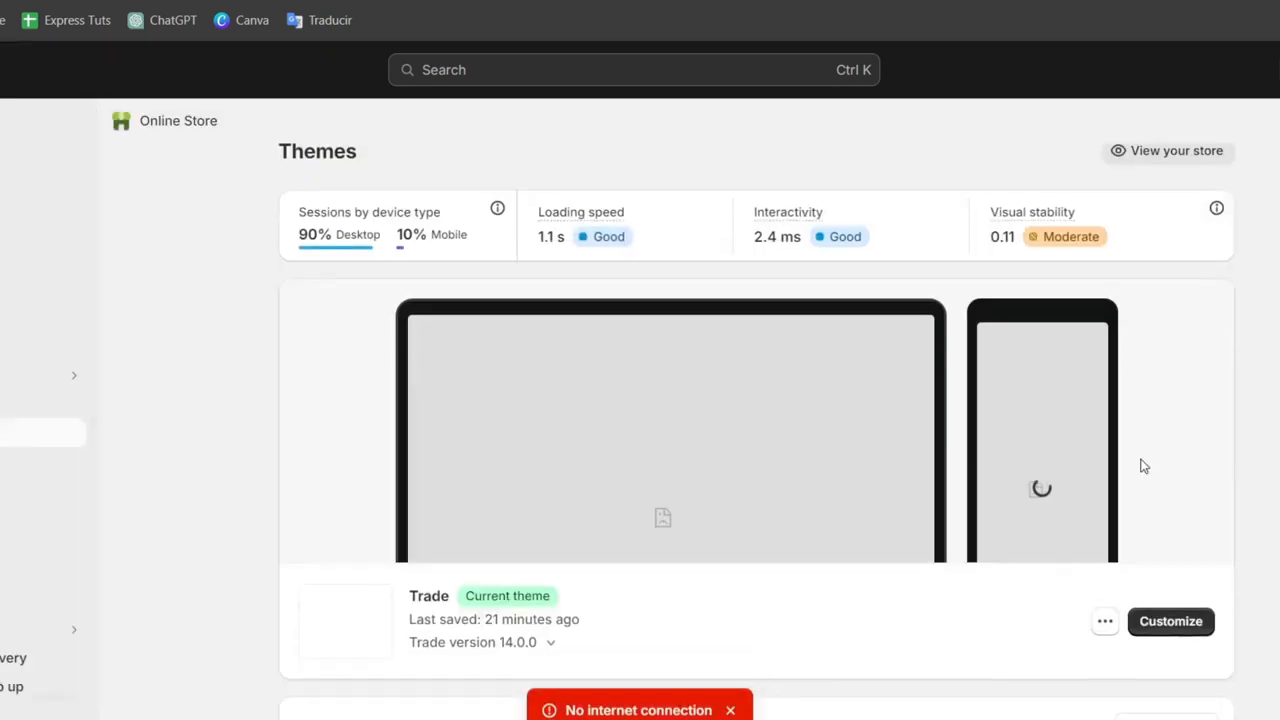
Customize the Trade theme and bring up the Waterproof Leather Shoes product template's button settings
click(1172, 620)
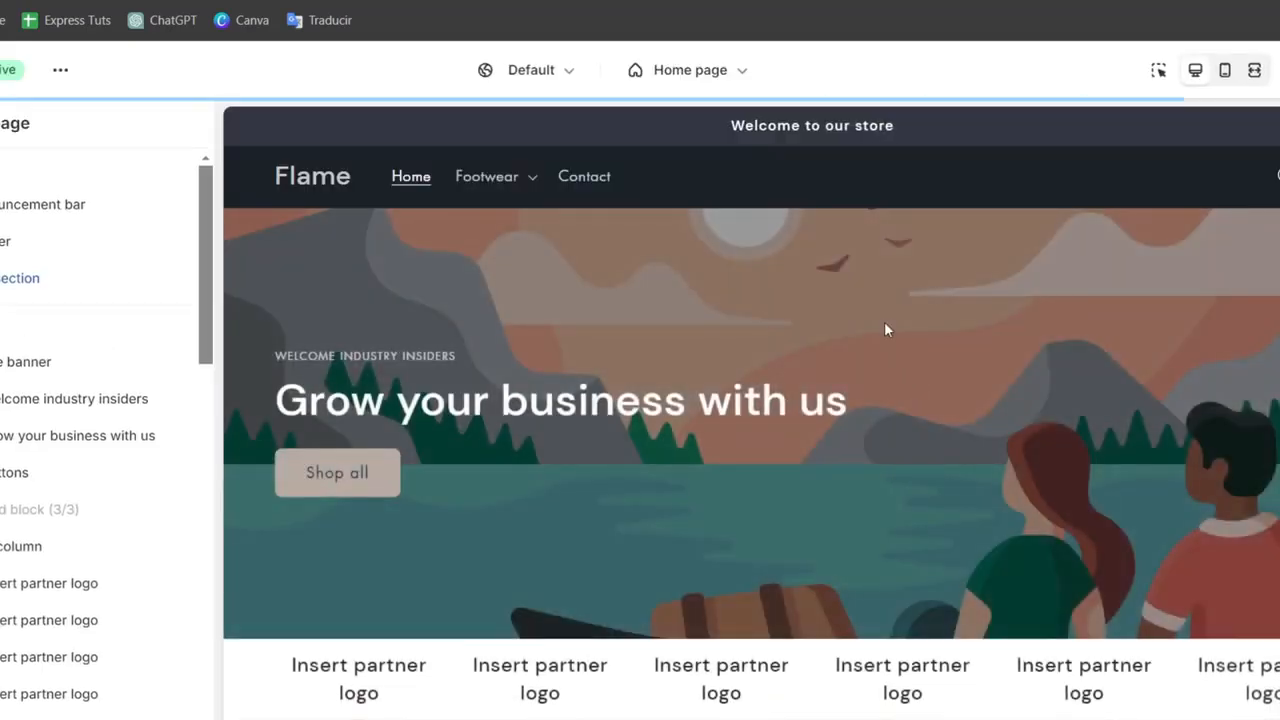
scroll(down, 3)
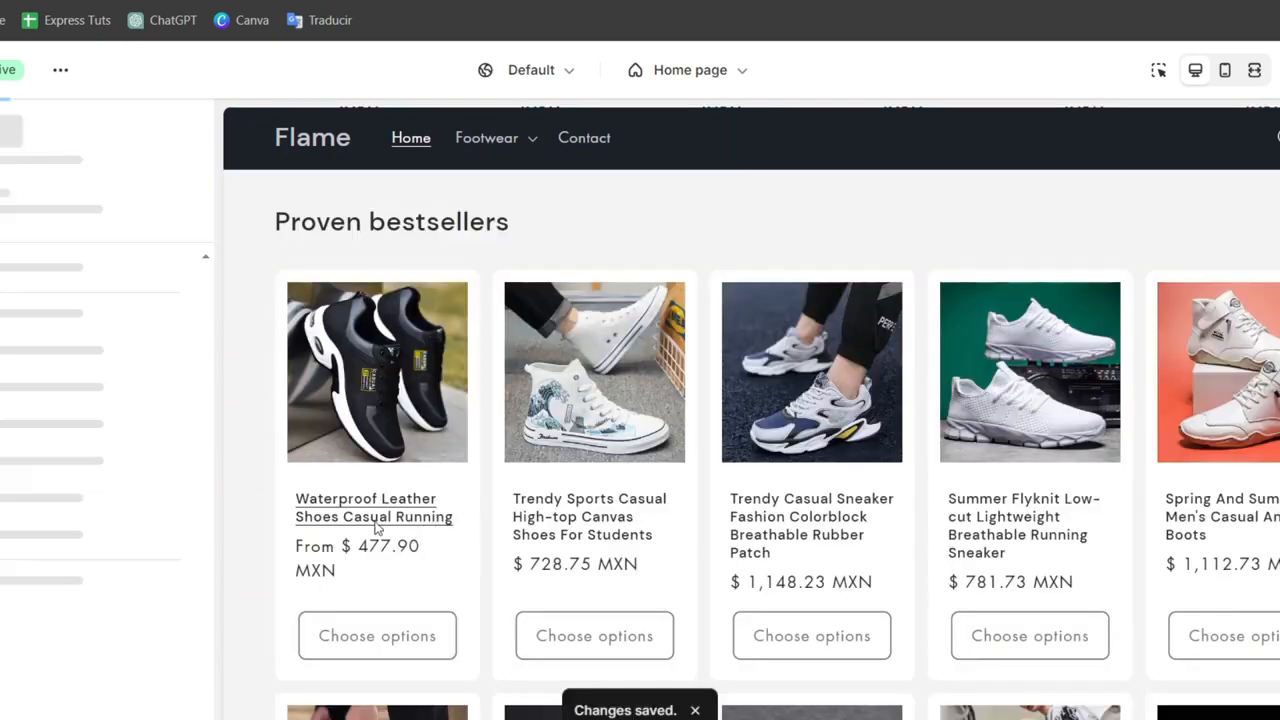
click(366, 508)
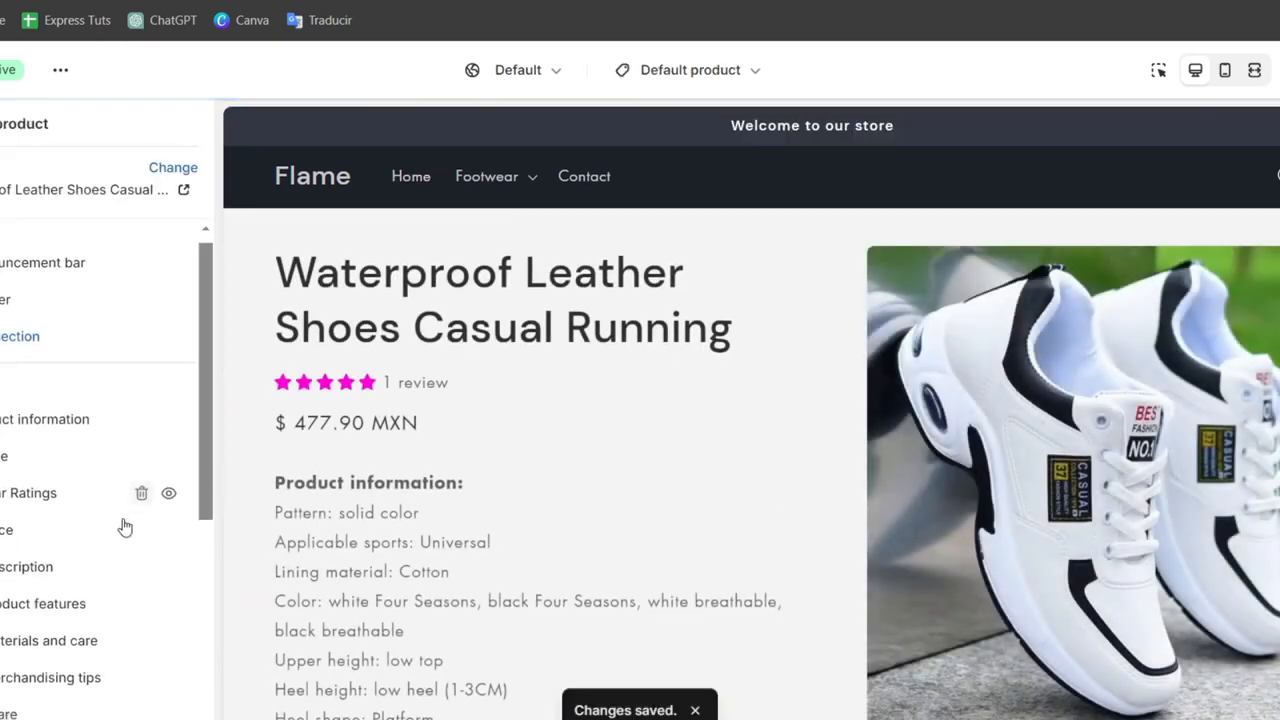
scroll(down, 3)
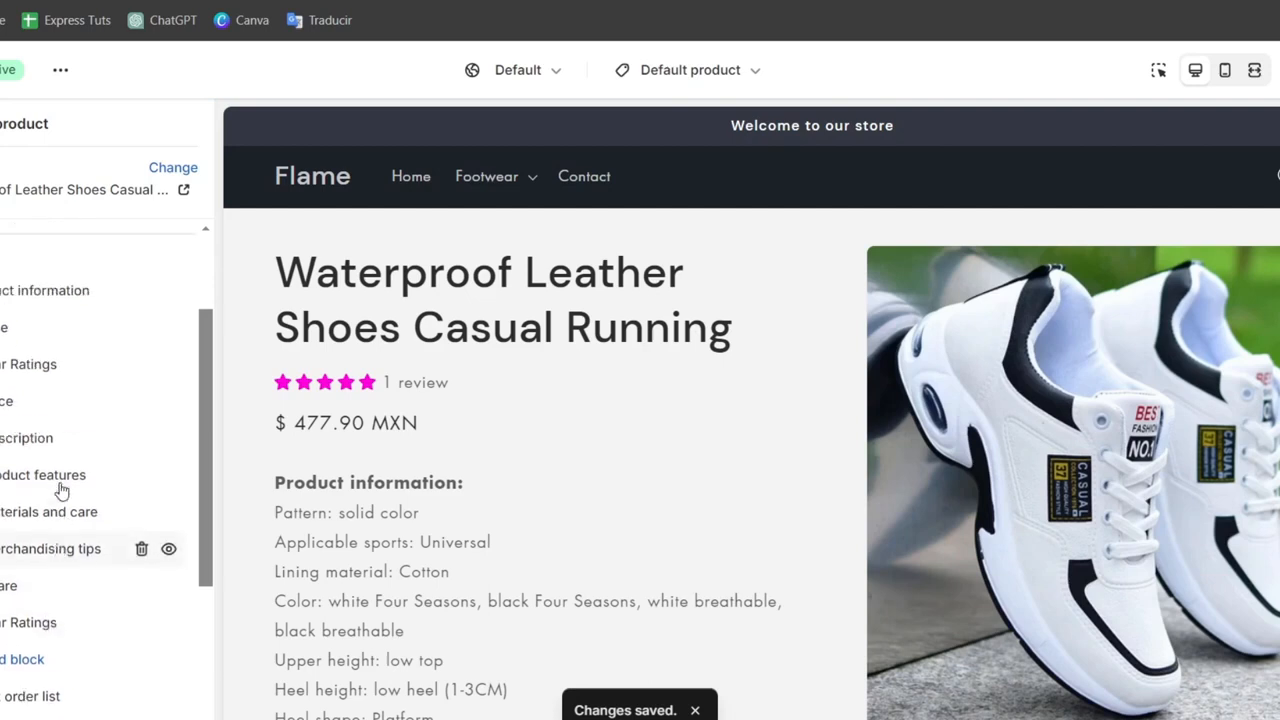
scroll(down, 3)
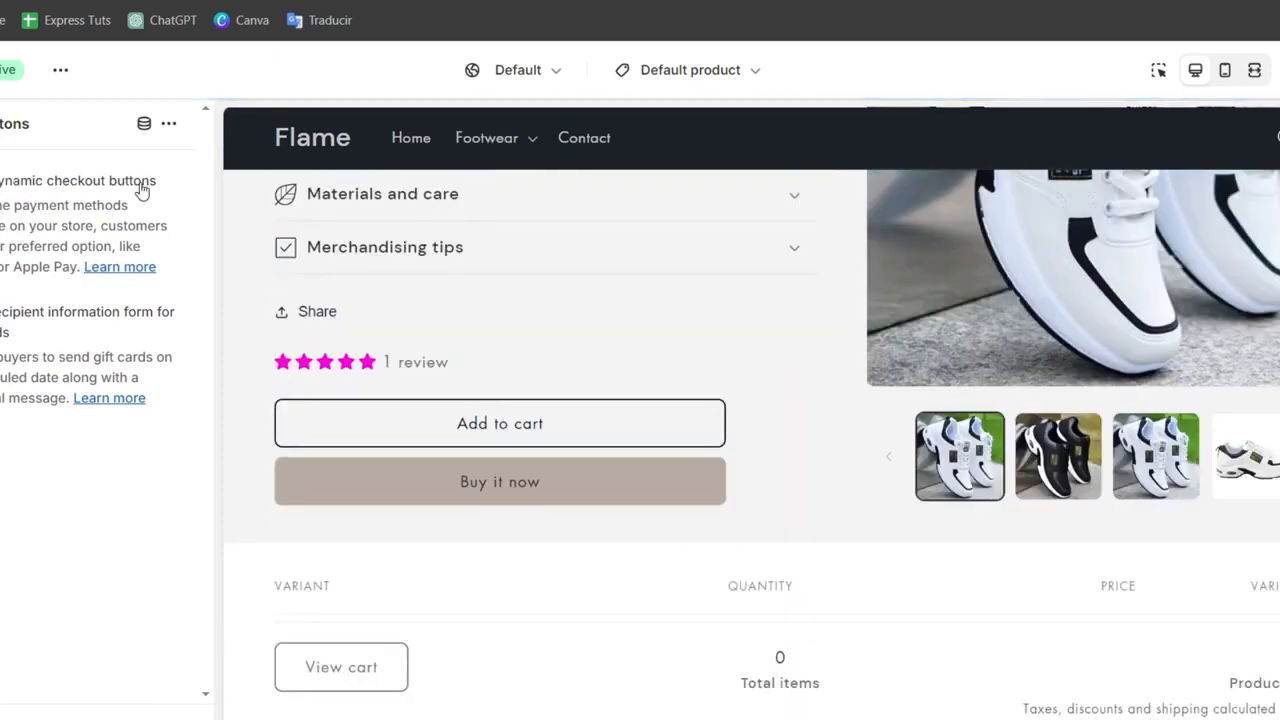
mouse_move(116, 328)
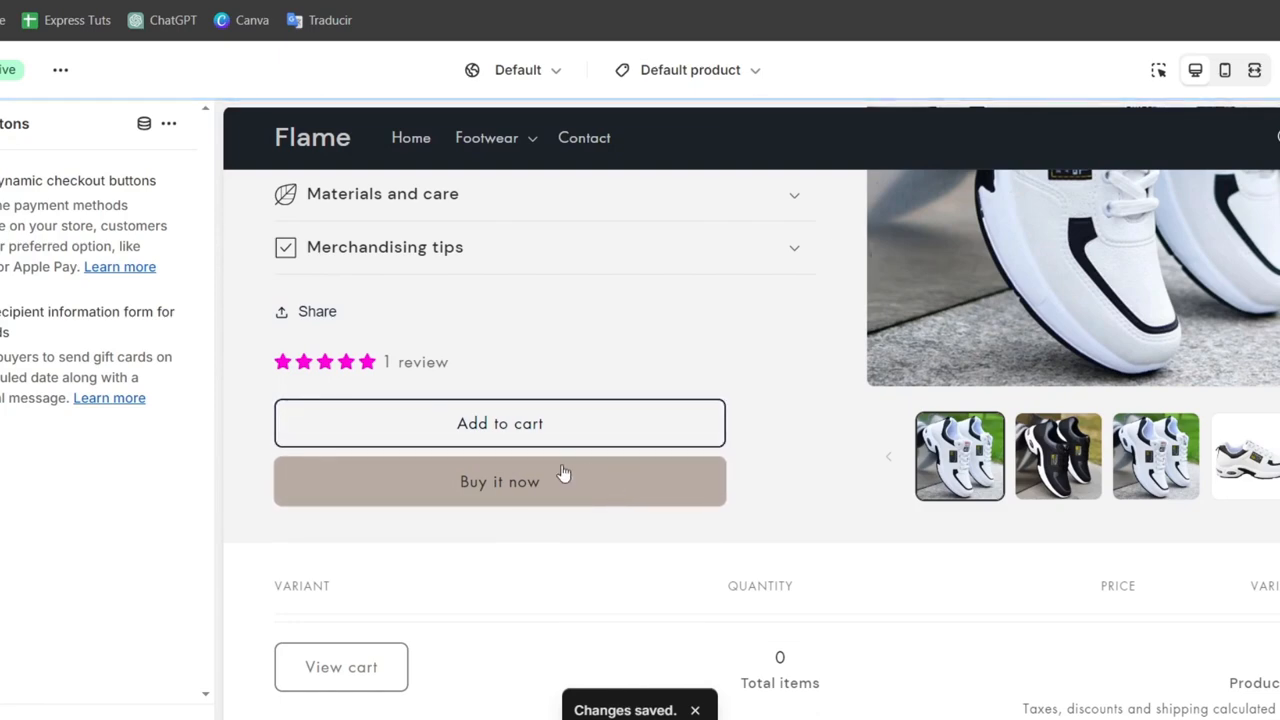
mouse_move(676, 80)
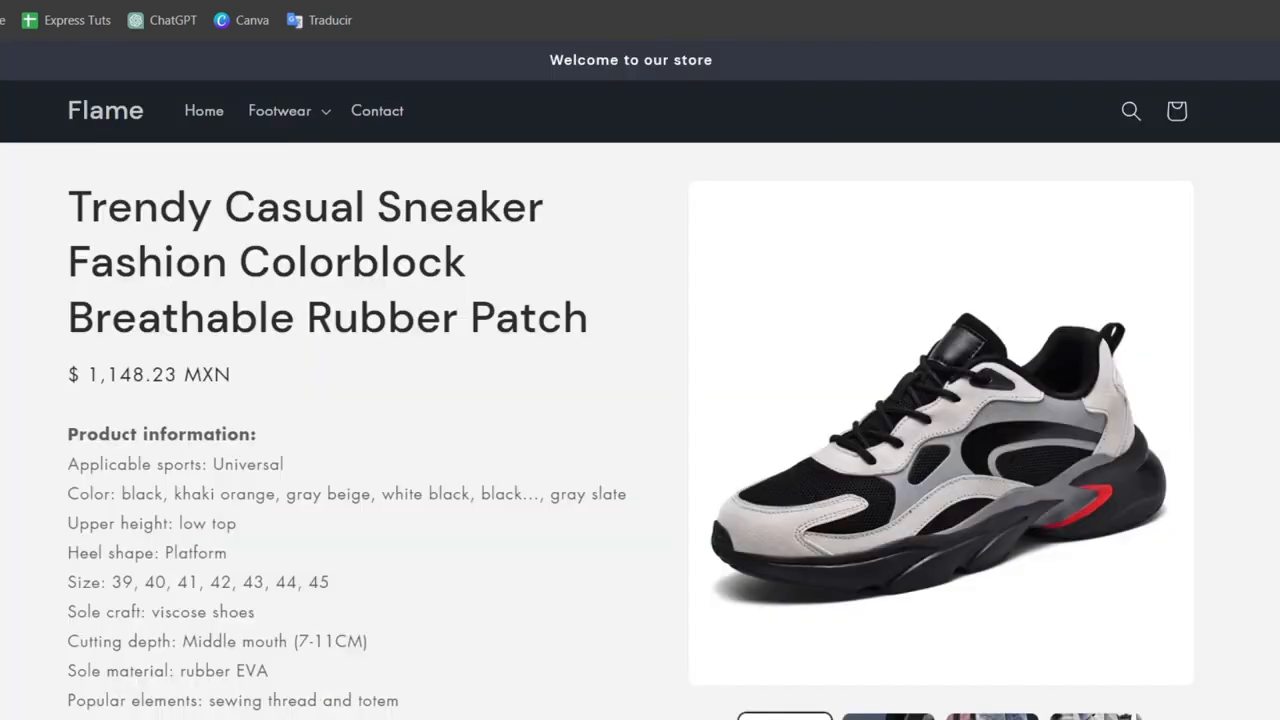
Scroll down the live storefront's Trendy Casual Sneaker product page
scroll(down, 3)
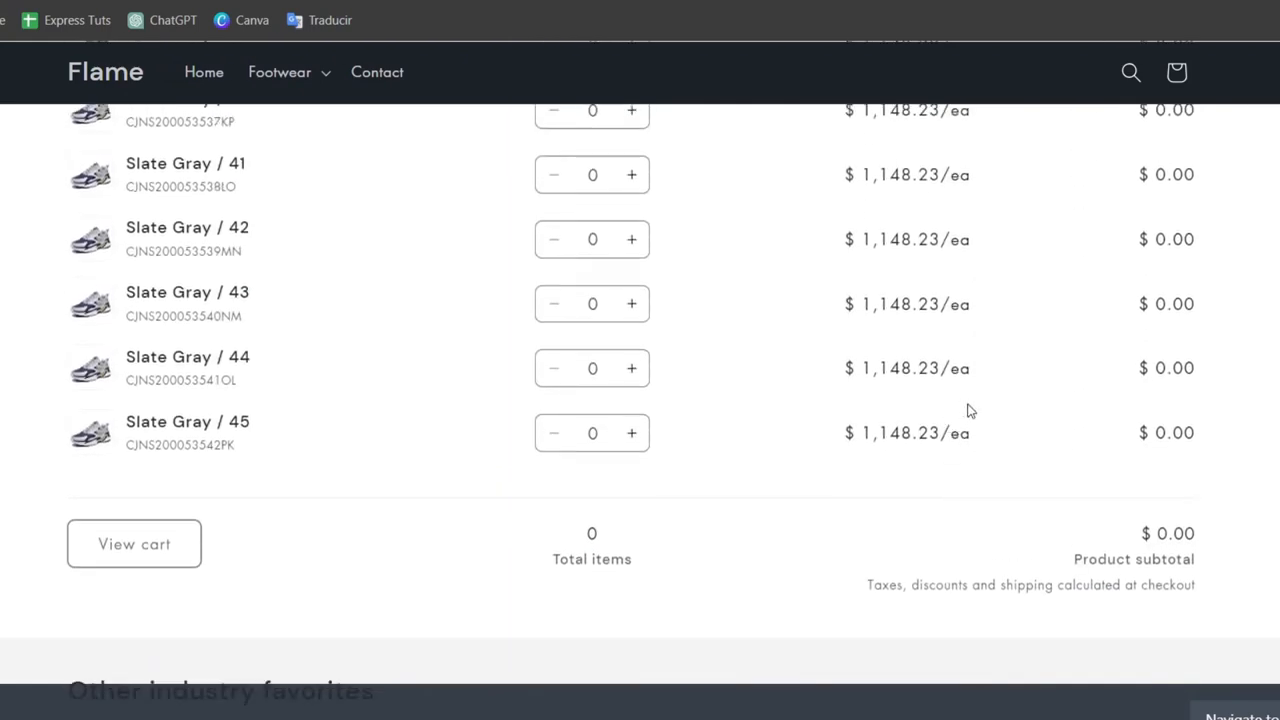
mouse_move(972, 458)
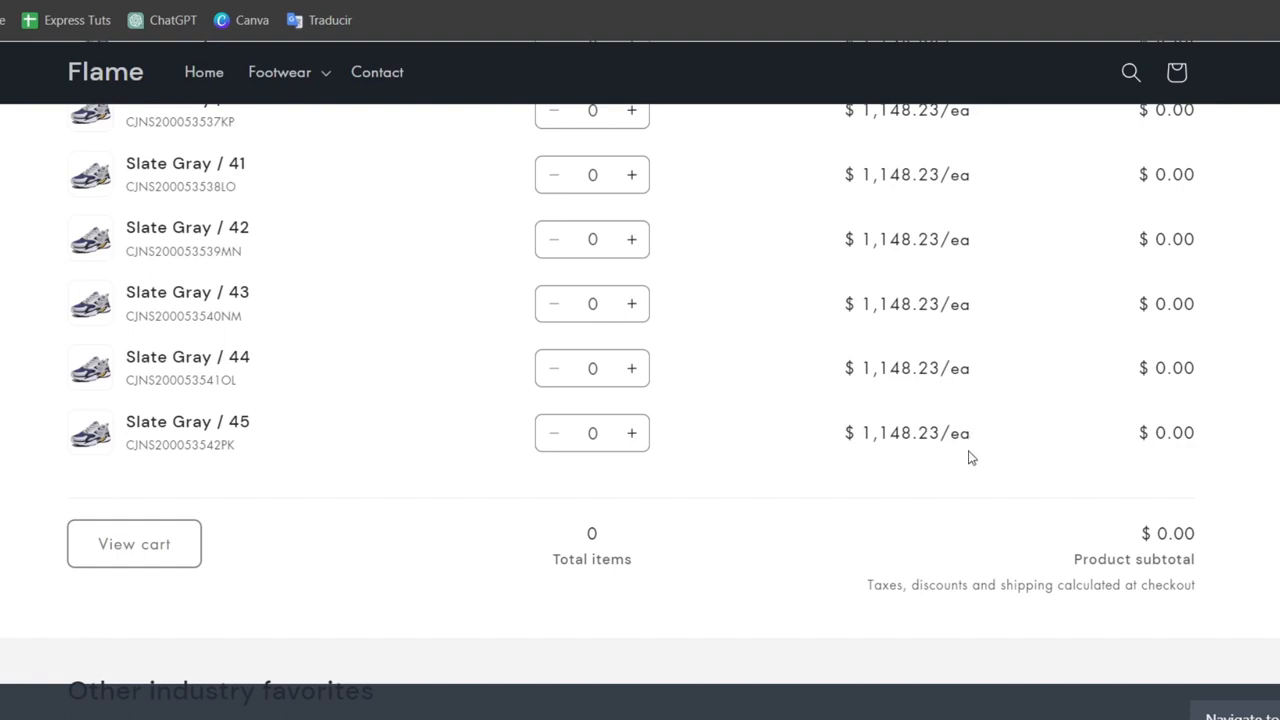
mouse_move(956, 472)
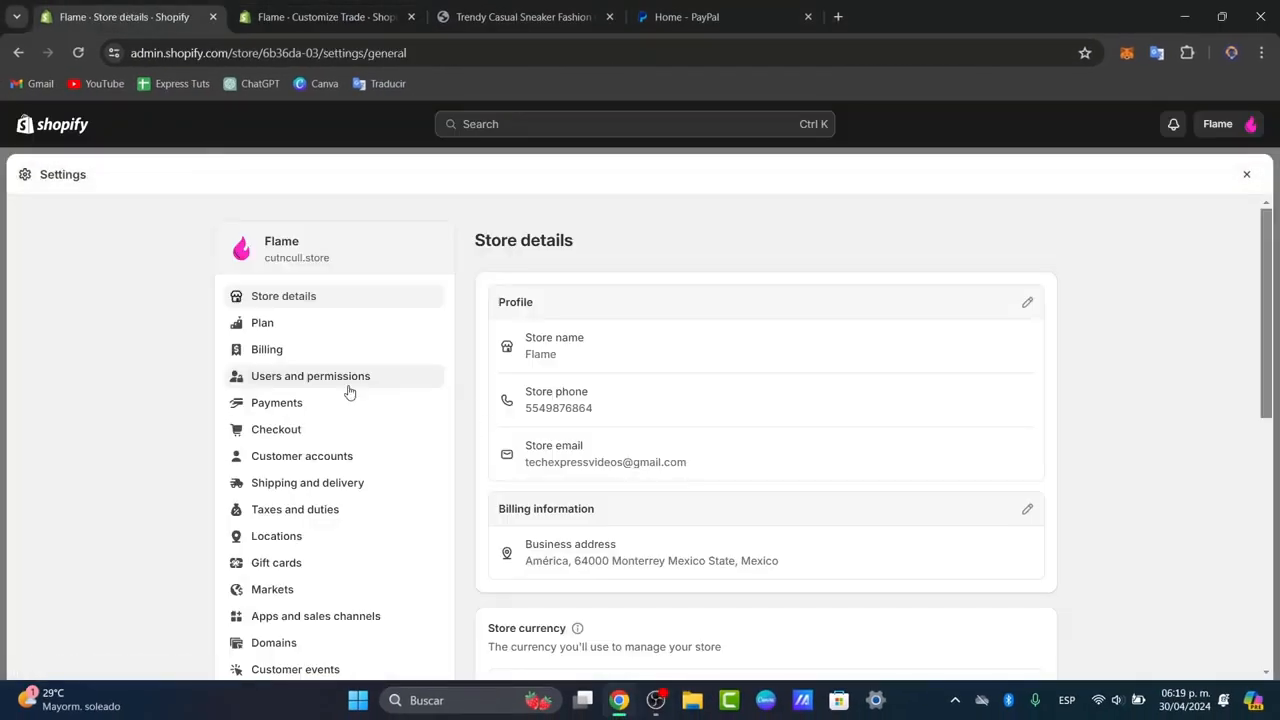
Show PayPal Express Checkout as Active with the PayPal account marked Connected
click(276, 402)
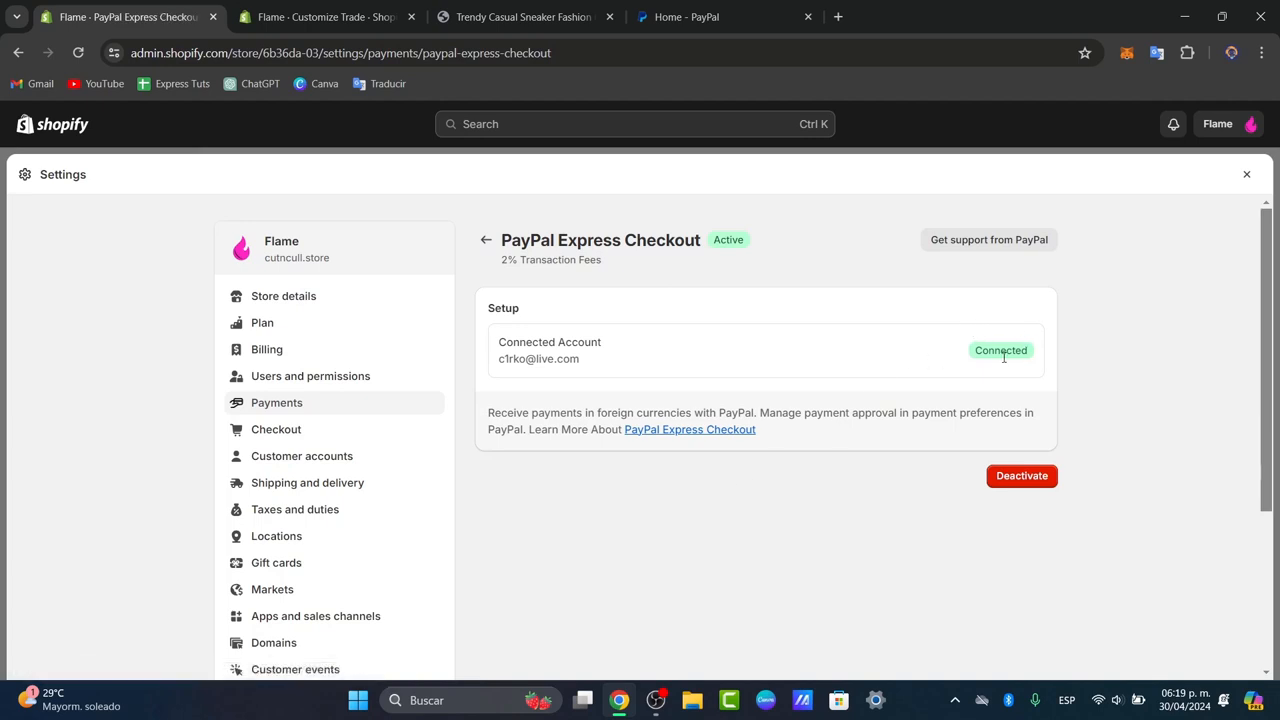
double_click(1000, 350)
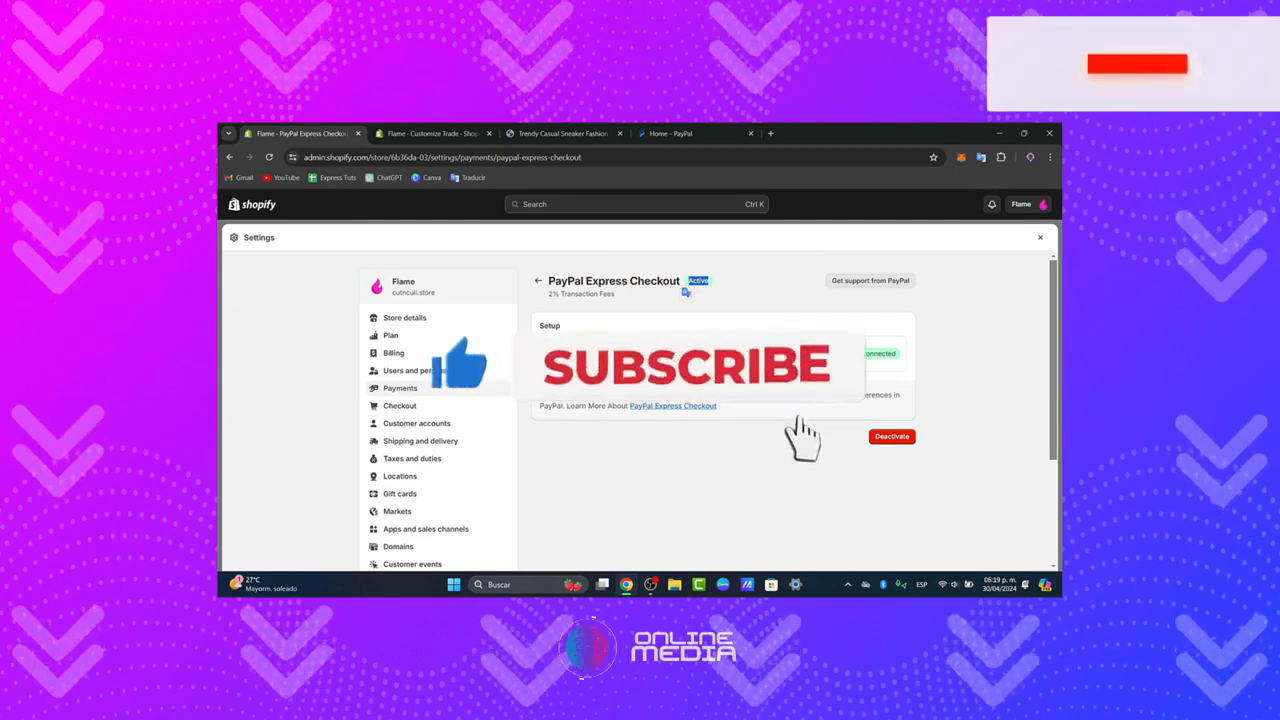
click(1132, 62)
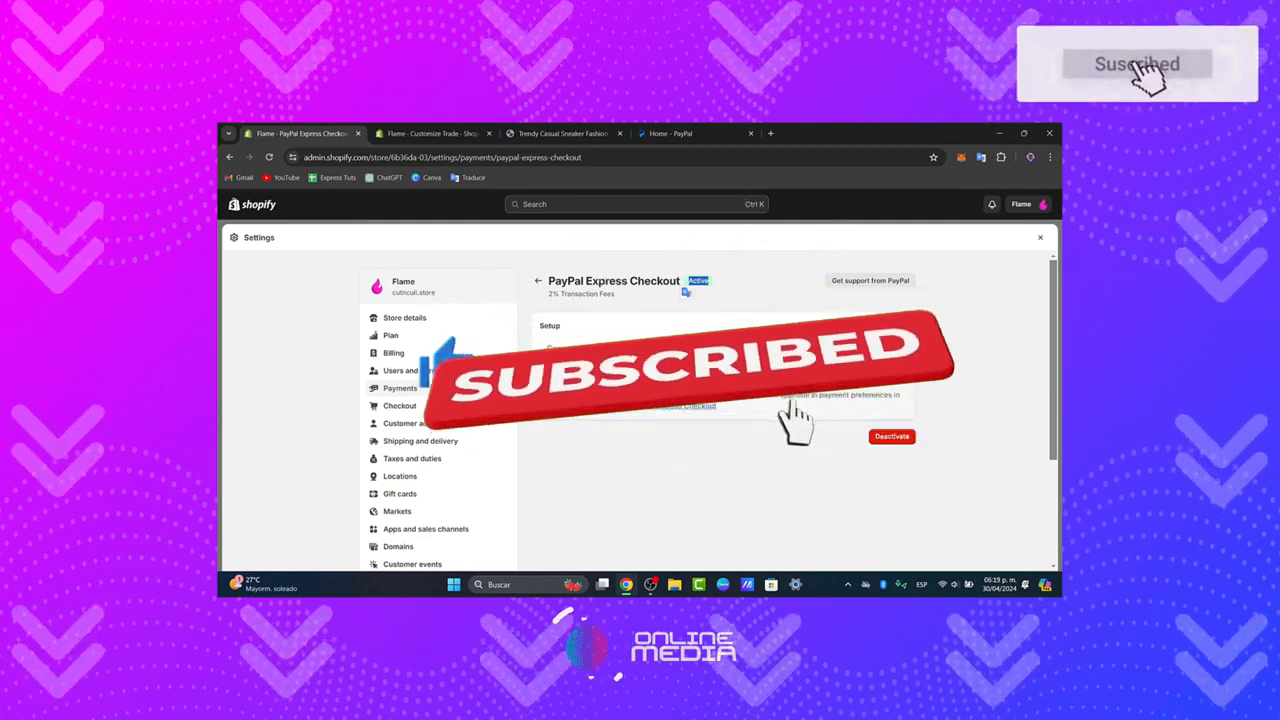